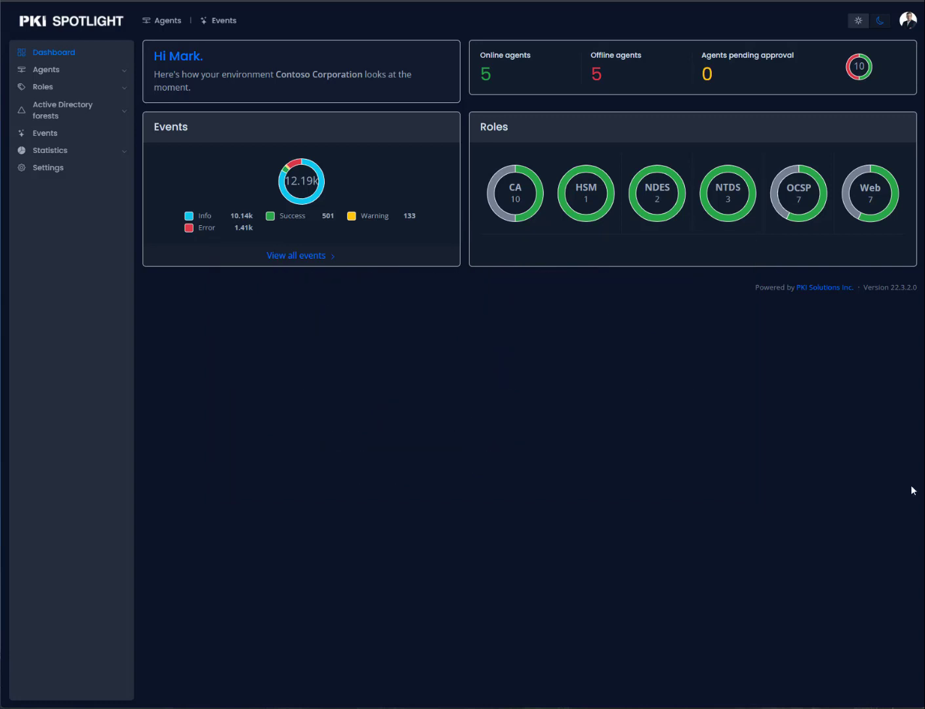
{"action": "mouse_move", "coordinate": [667, 436]}
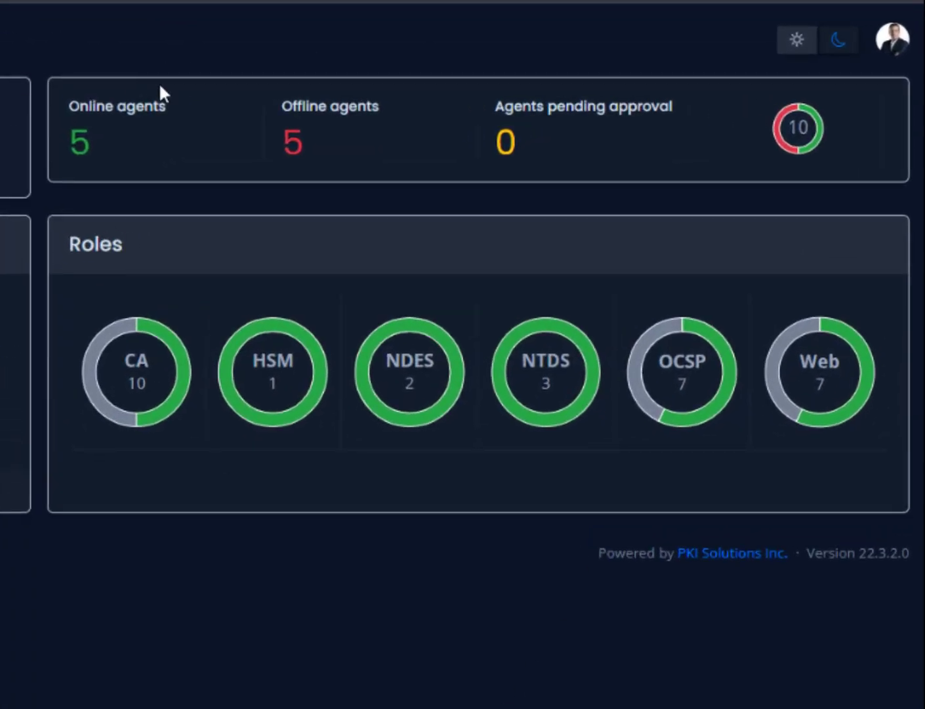
{"action": "mouse_move", "coordinate": [207, 171]}
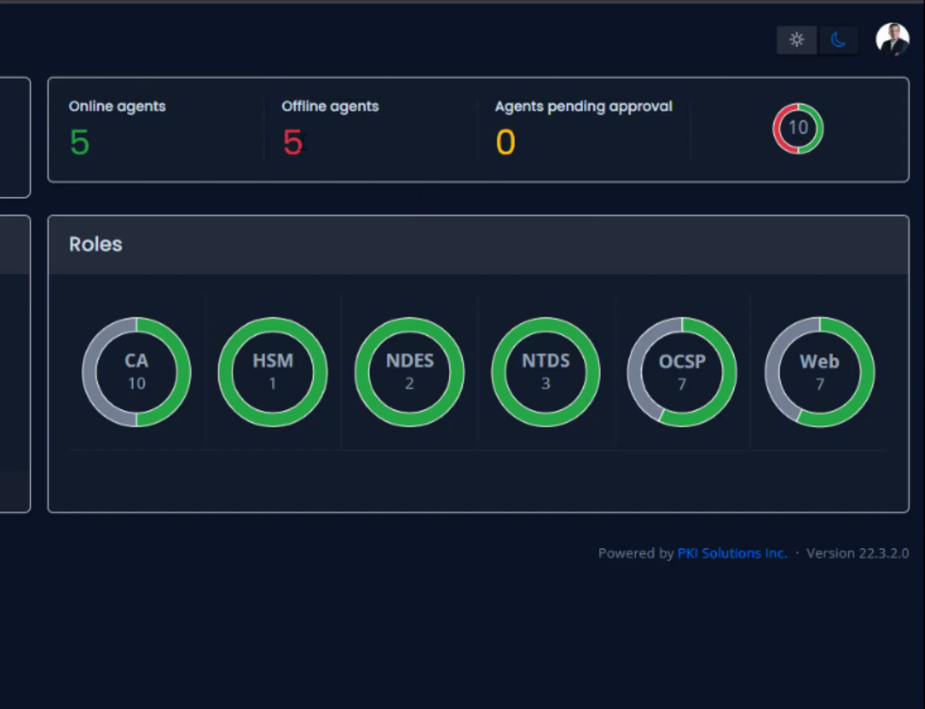
{"action": "mouse_move", "coordinate": [225, 181]}
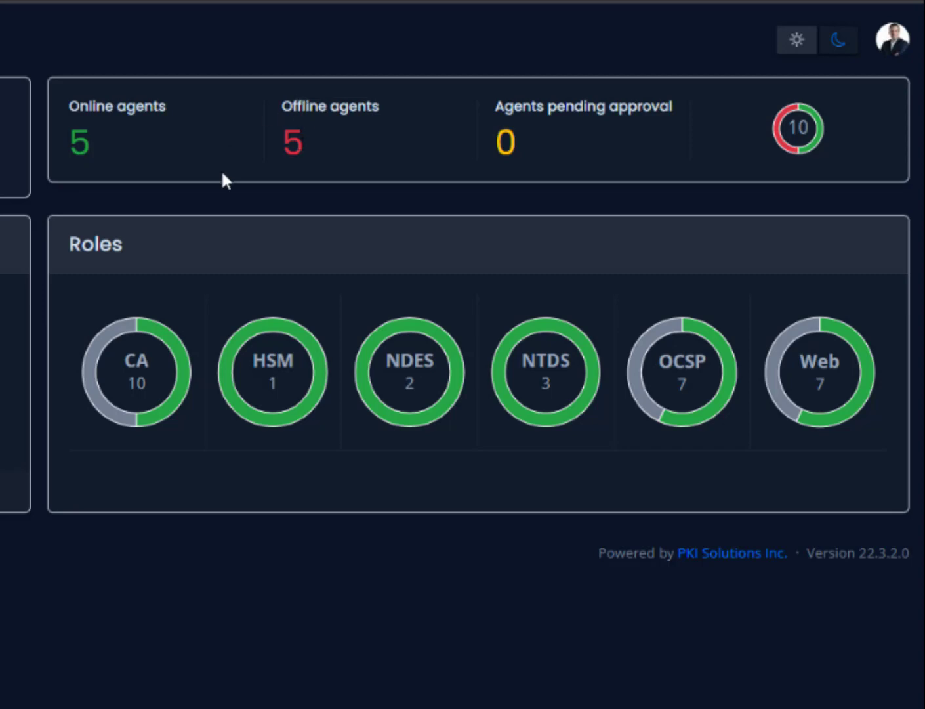
{"action": "mouse_move", "coordinate": [261, 178]}
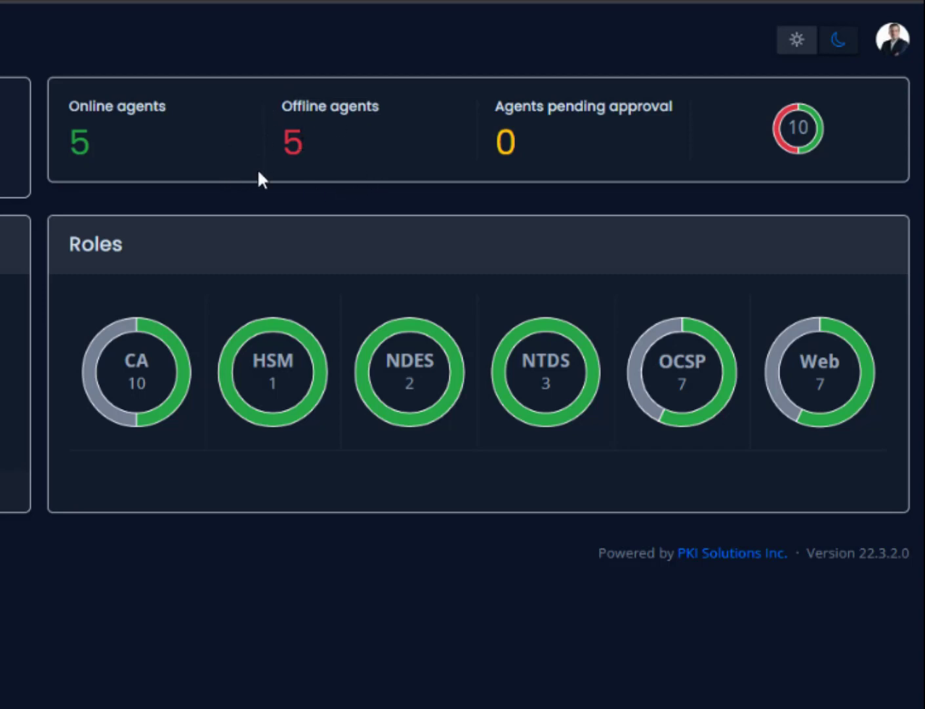
{"action": "mouse_move", "coordinate": [118, 270]}
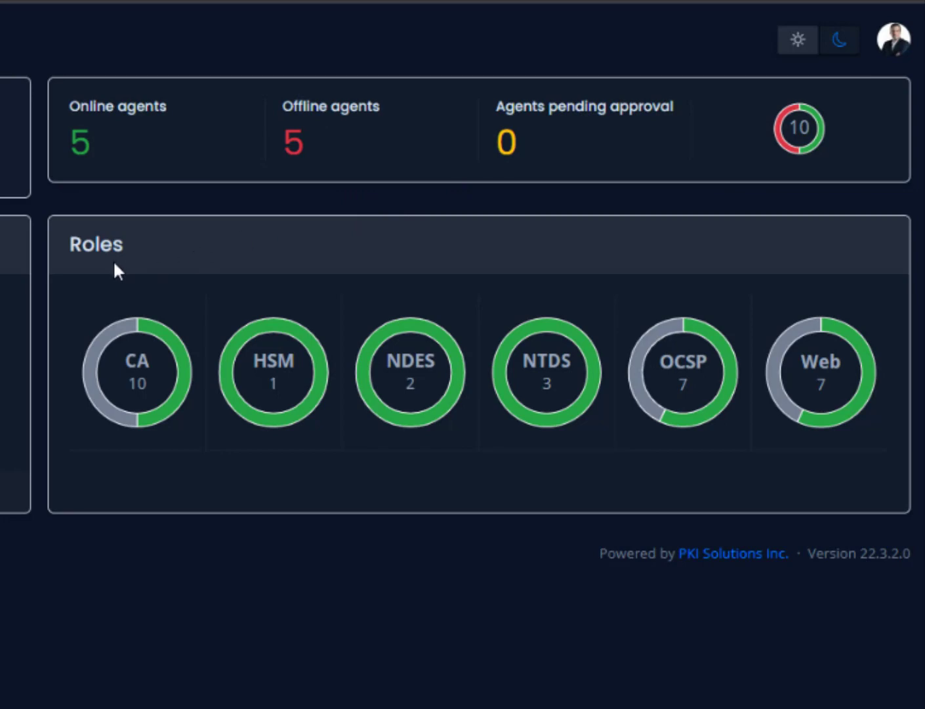
{"action": "mouse_move", "coordinate": [176, 388]}
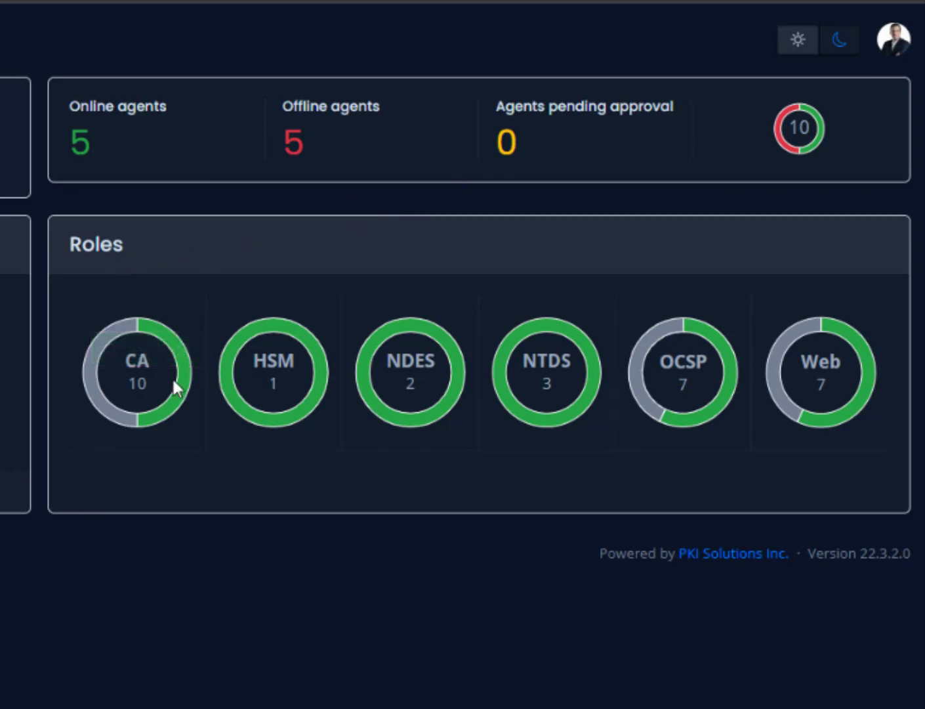
{"action": "mouse_move", "coordinate": [155, 401]}
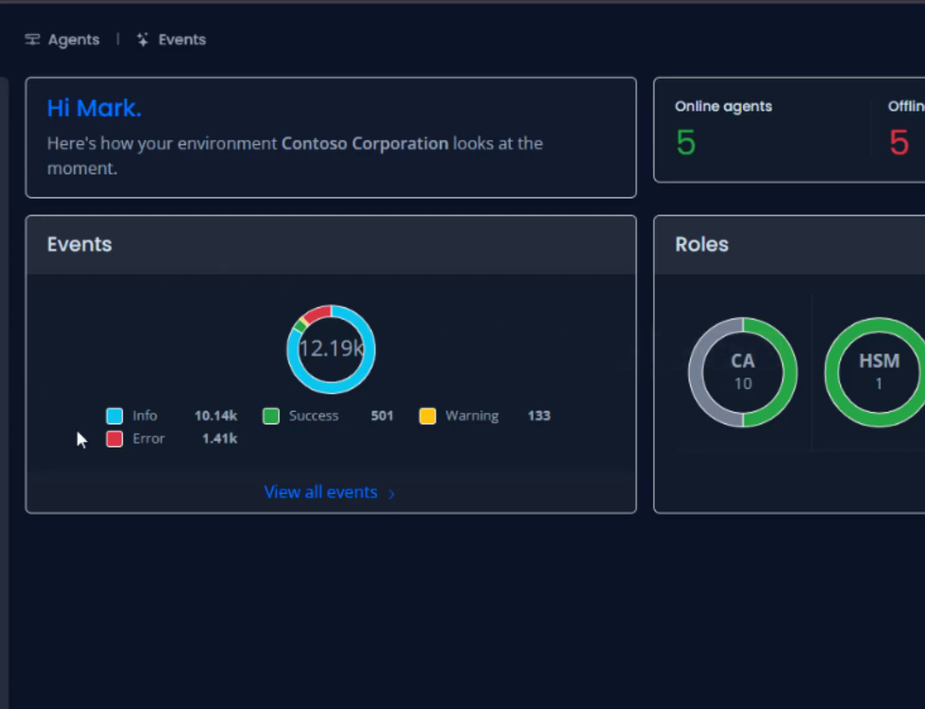
{"action": "mouse_move", "coordinate": [140, 420]}
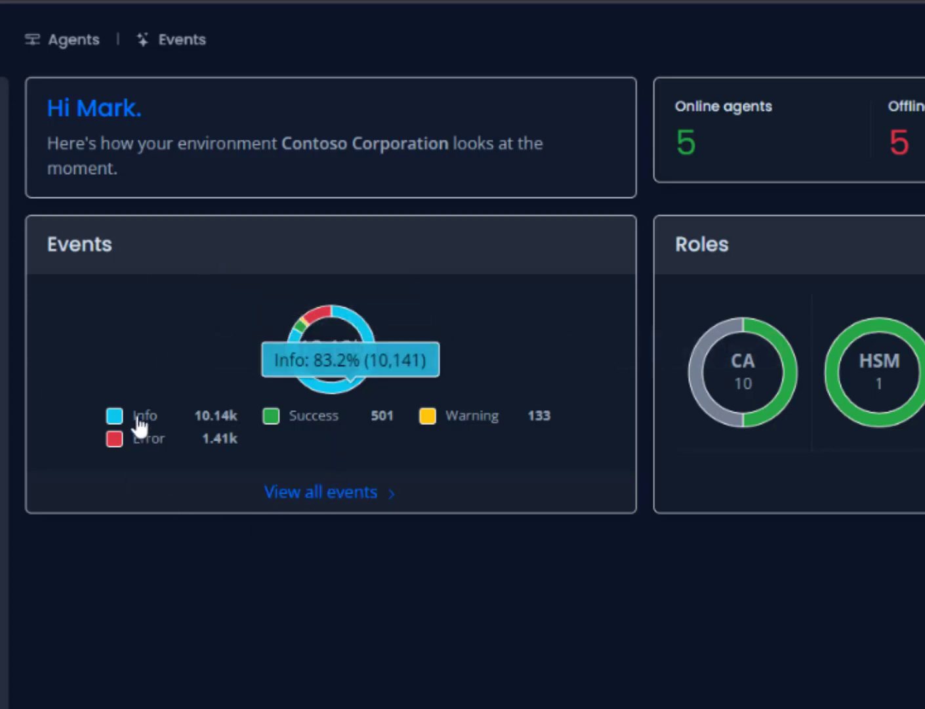
{"action": "mouse_move", "coordinate": [243, 457]}
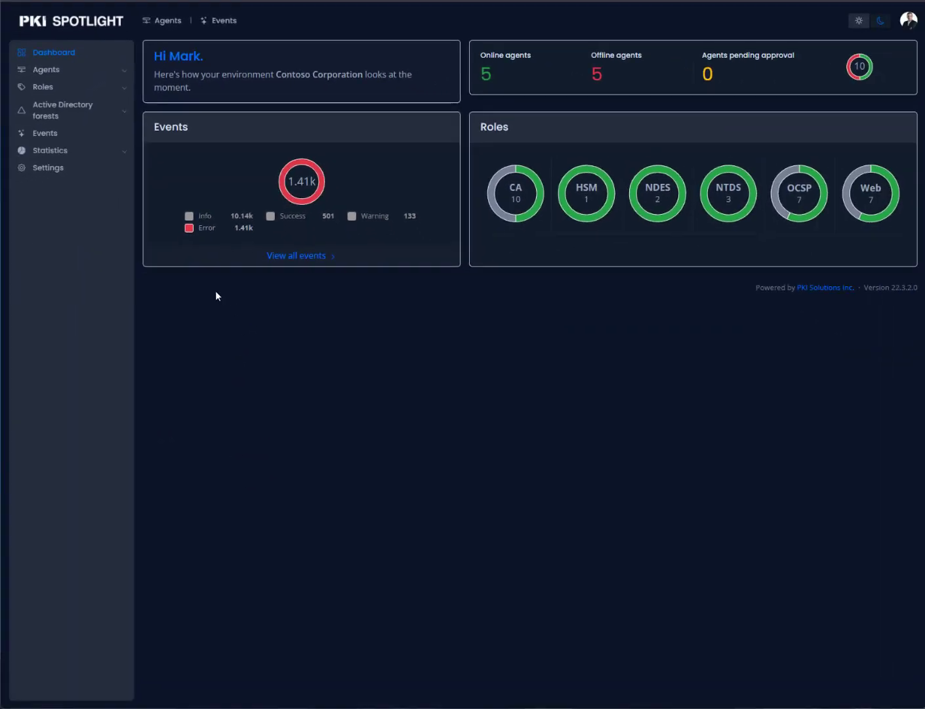
Show the All agents overview listing the eleven agents with host, domain, OS and version
{"action": "left_click", "coordinate": [42, 87]}
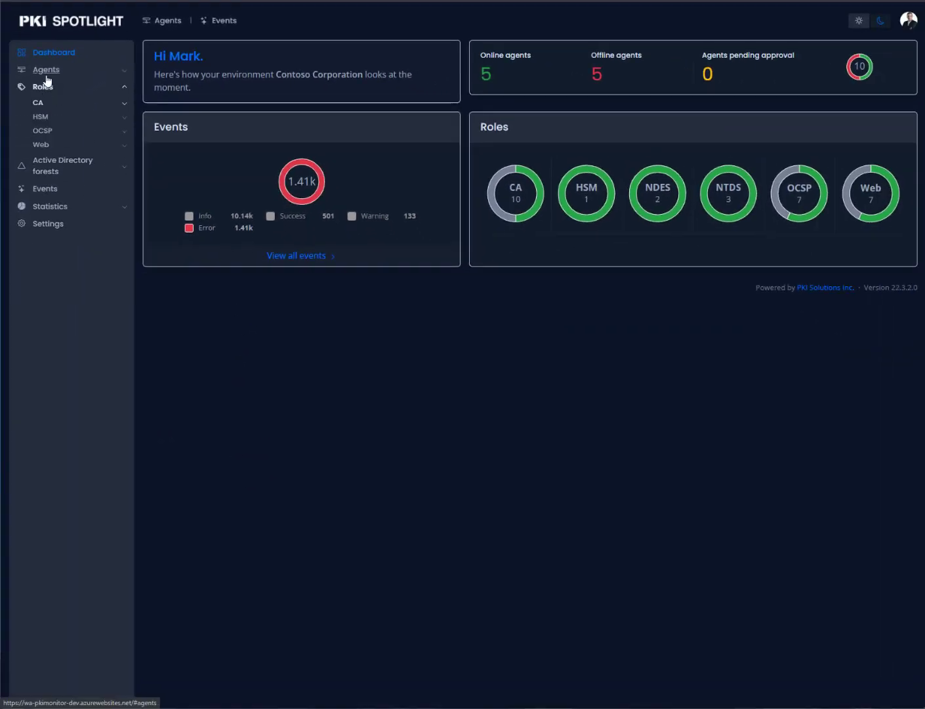
{"action": "left_click", "coordinate": [46, 69]}
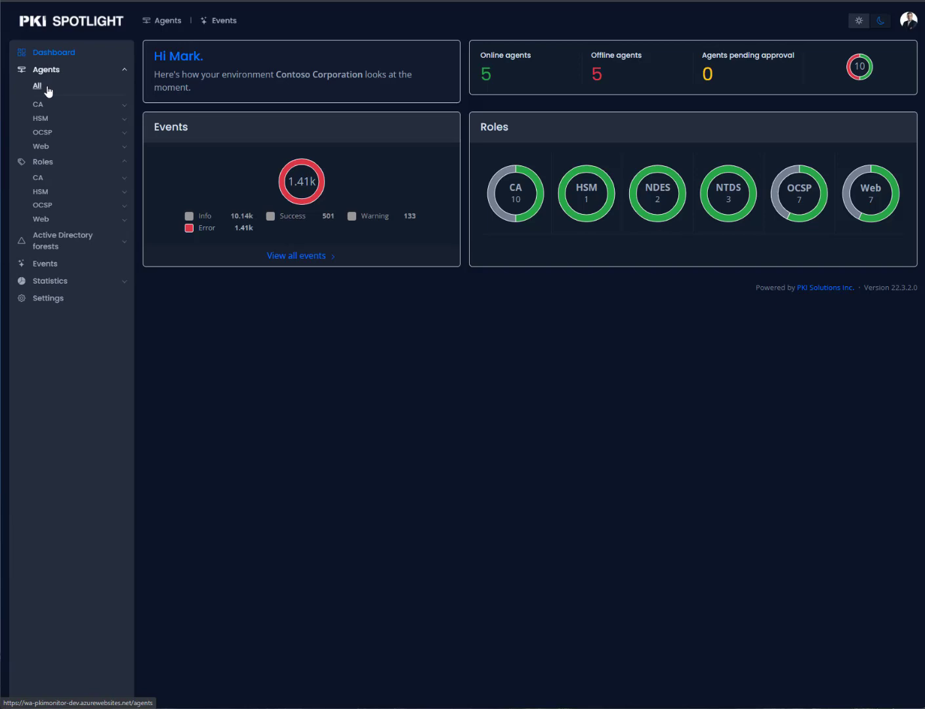
{"action": "left_click", "coordinate": [37, 86]}
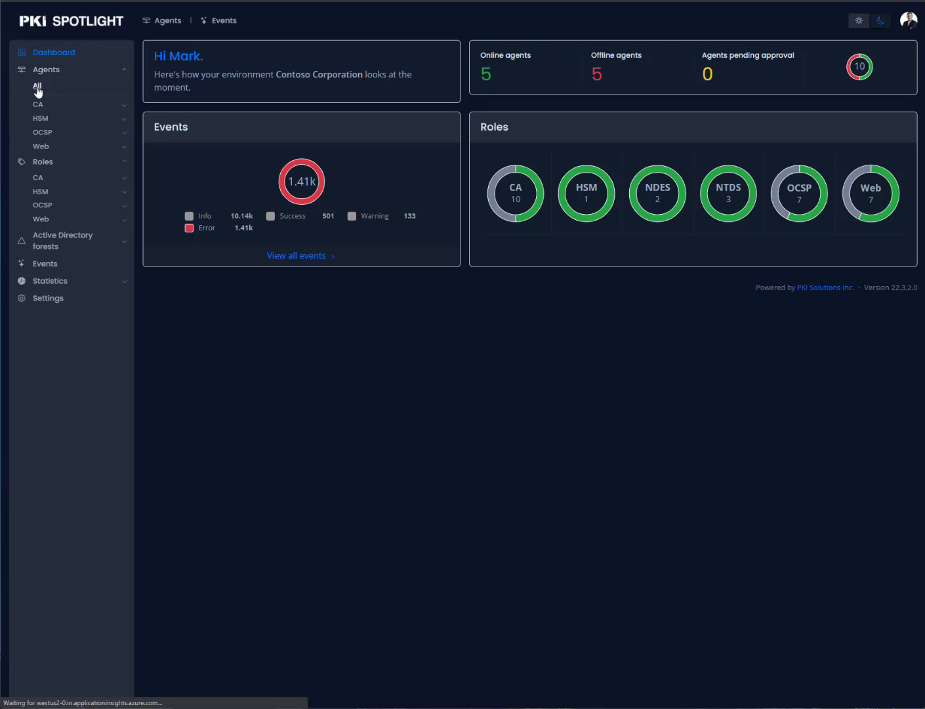
{"action": "left_click", "coordinate": [37, 87]}
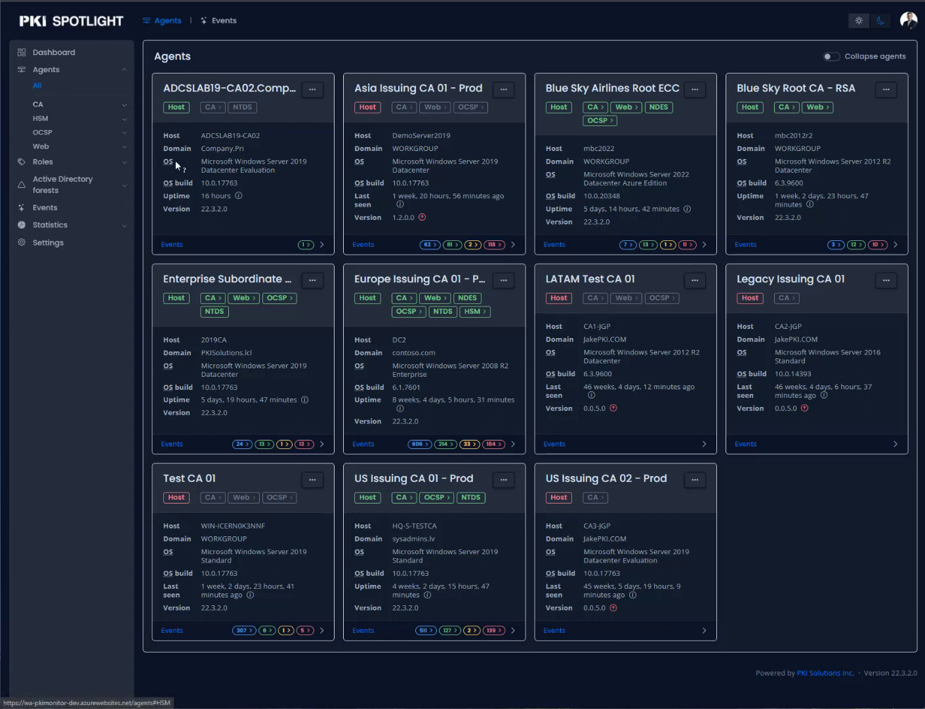
{"action": "mouse_move", "coordinate": [470, 210]}
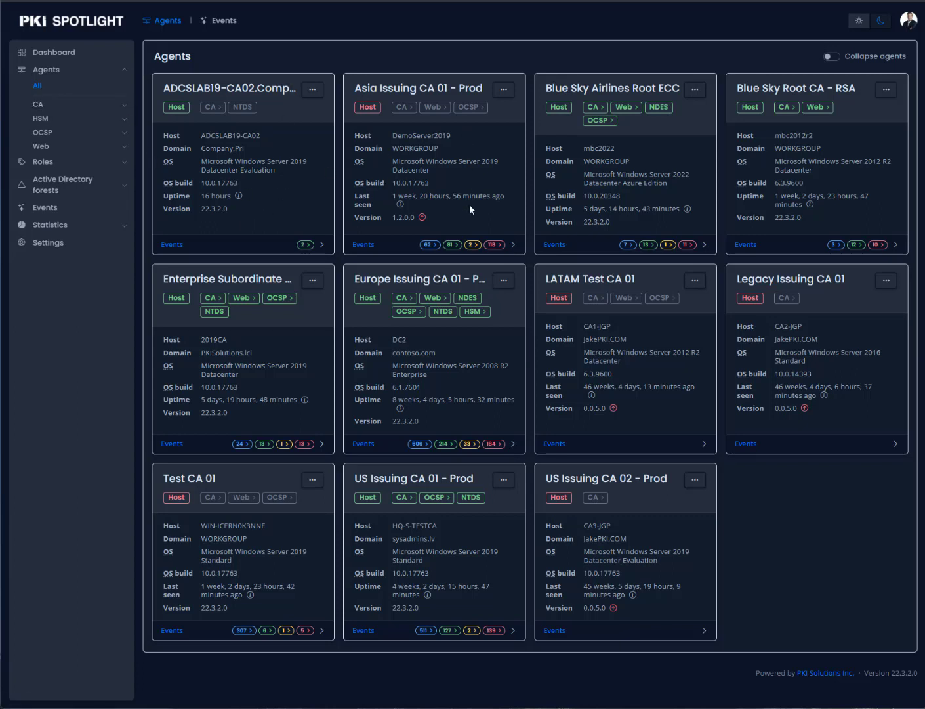
{"action": "mouse_move", "coordinate": [649, 207]}
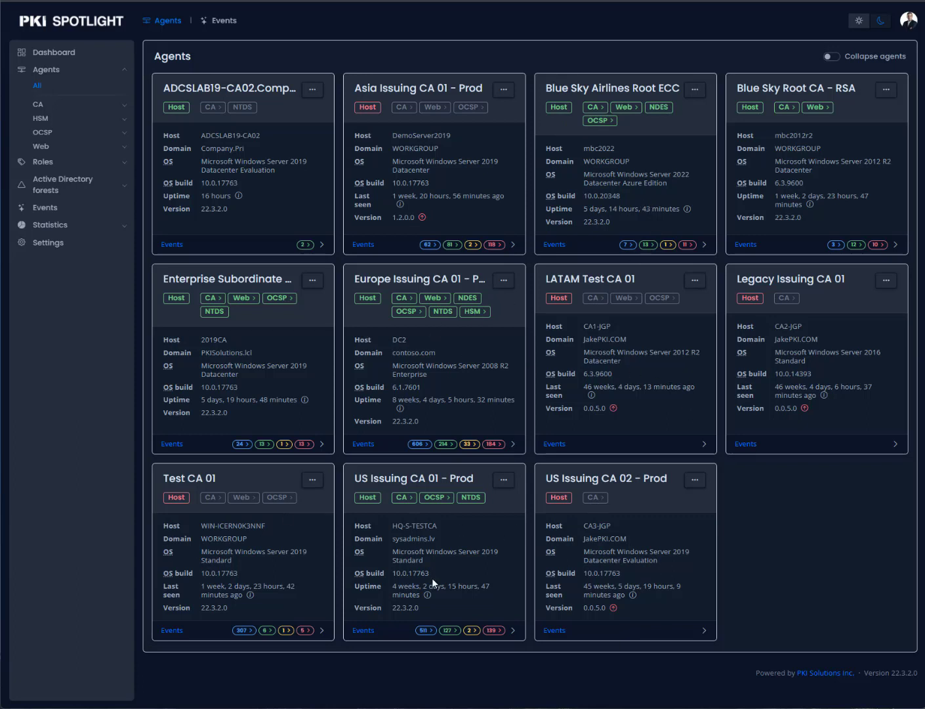
{"action": "mouse_move", "coordinate": [639, 361]}
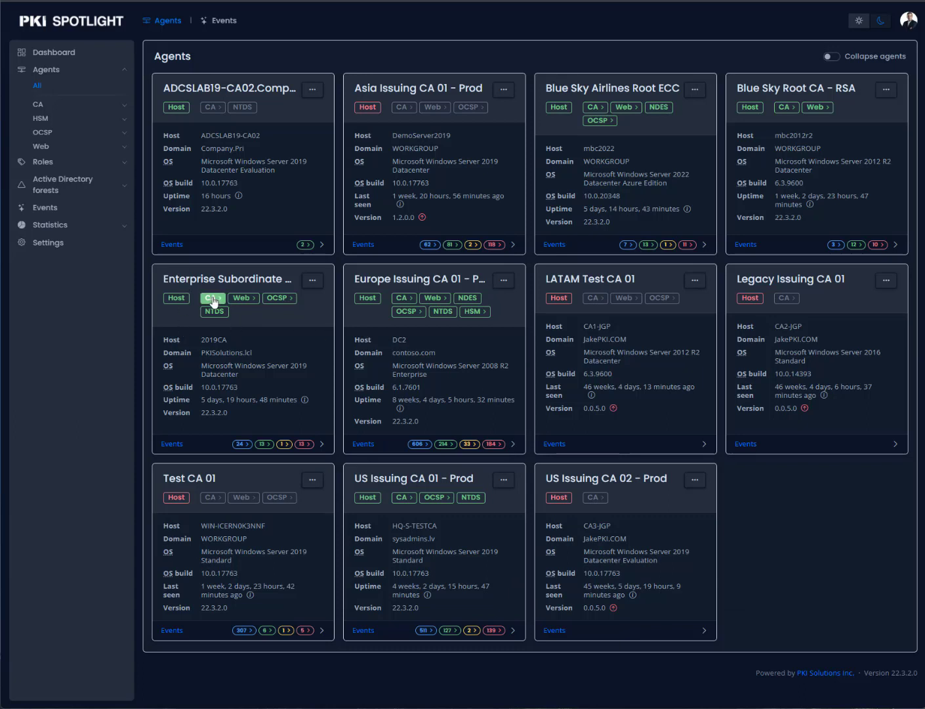
{"action": "mouse_move", "coordinate": [279, 298]}
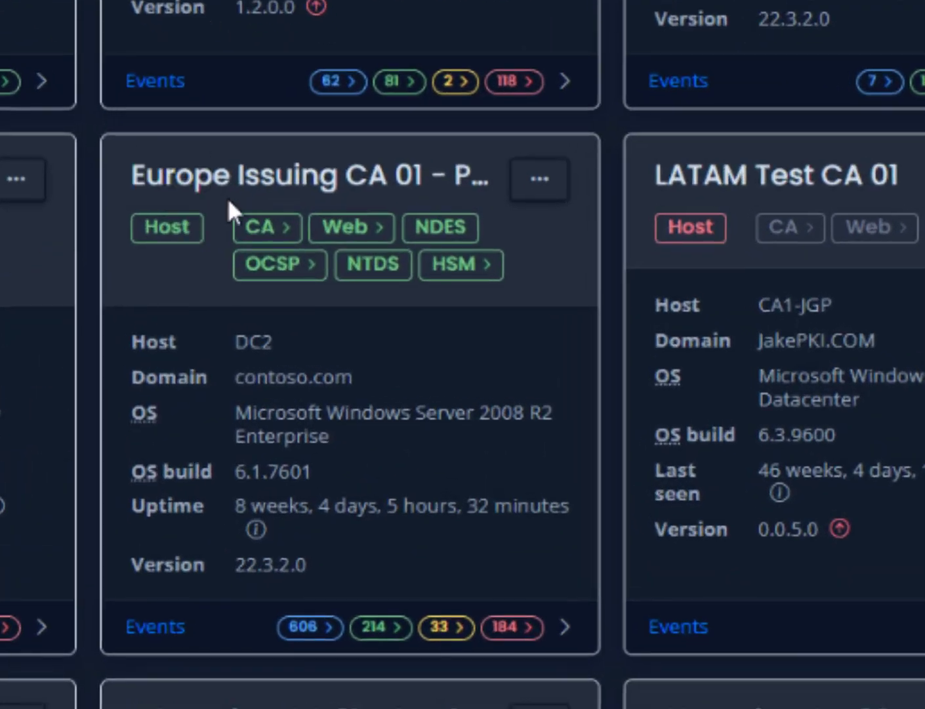
{"action": "mouse_move", "coordinate": [166, 228]}
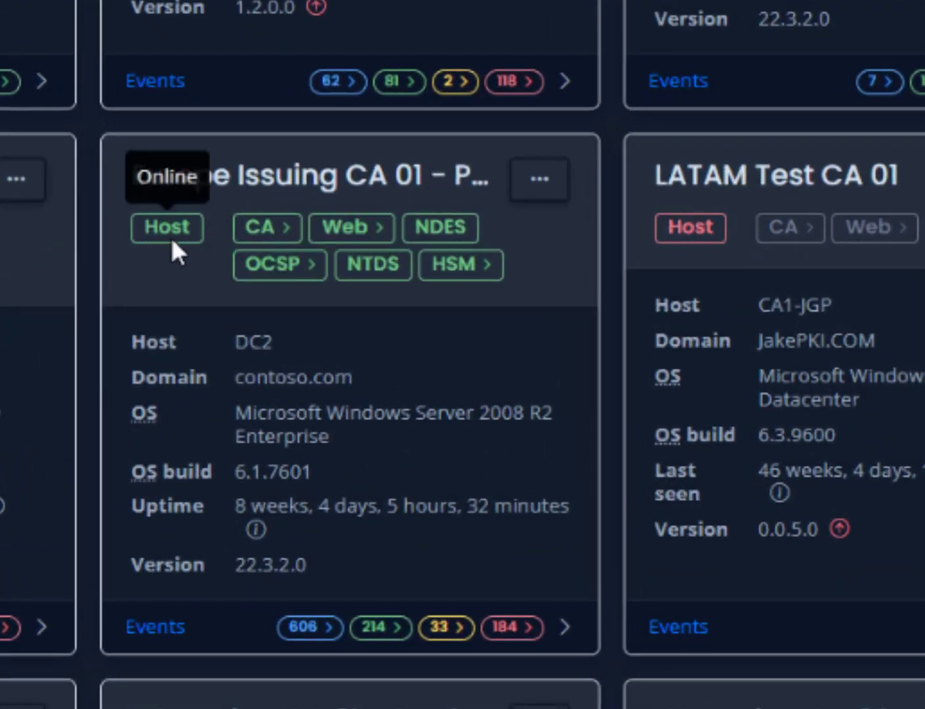
{"action": "mouse_move", "coordinate": [186, 252]}
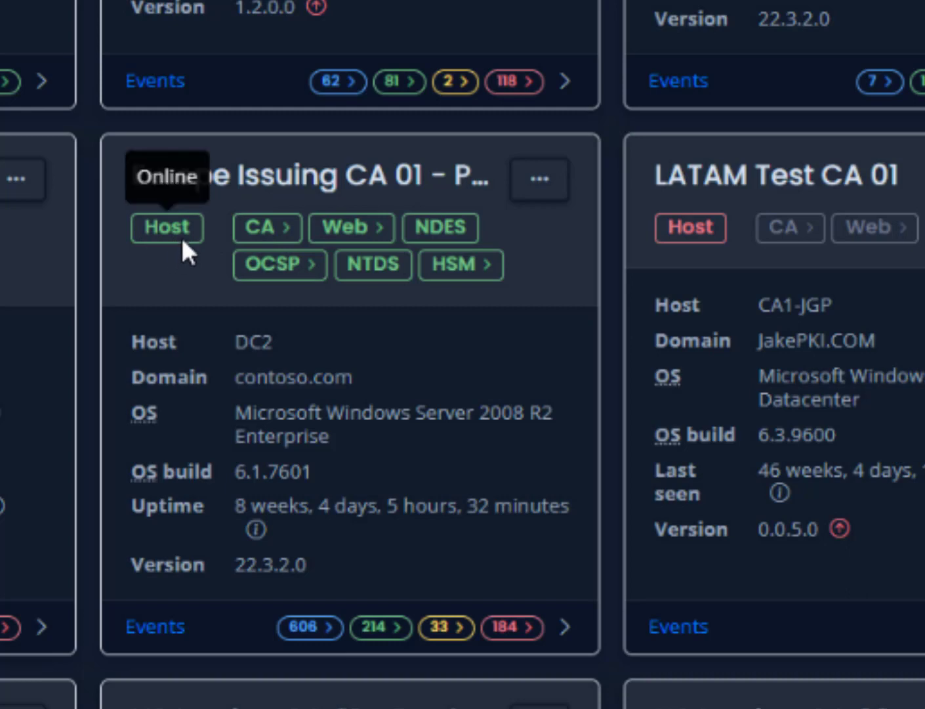
{"action": "mouse_move", "coordinate": [221, 497]}
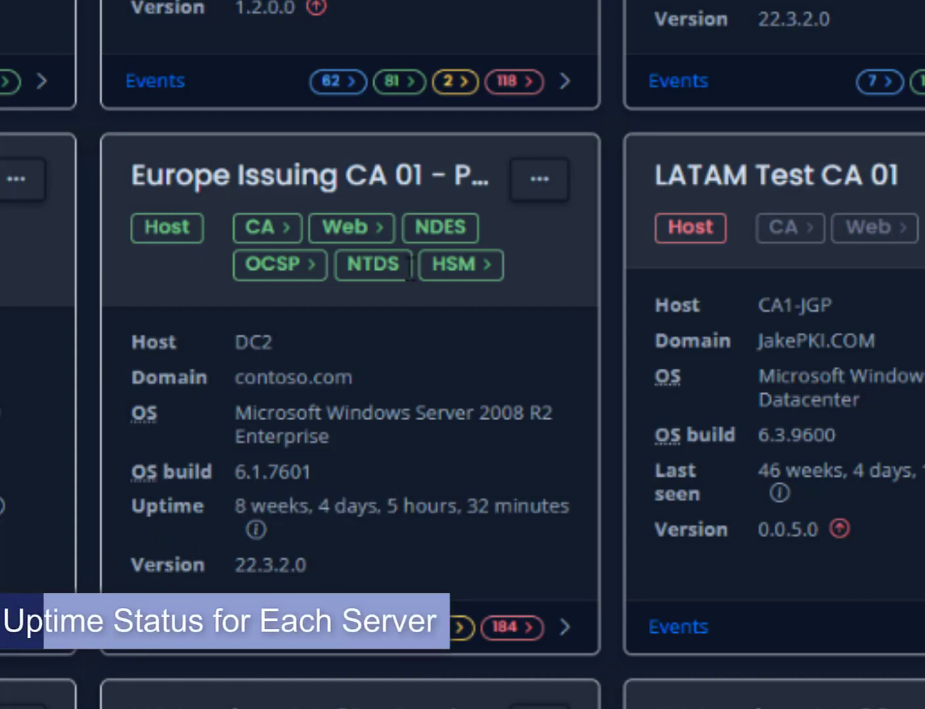
{"action": "mouse_move", "coordinate": [351, 229]}
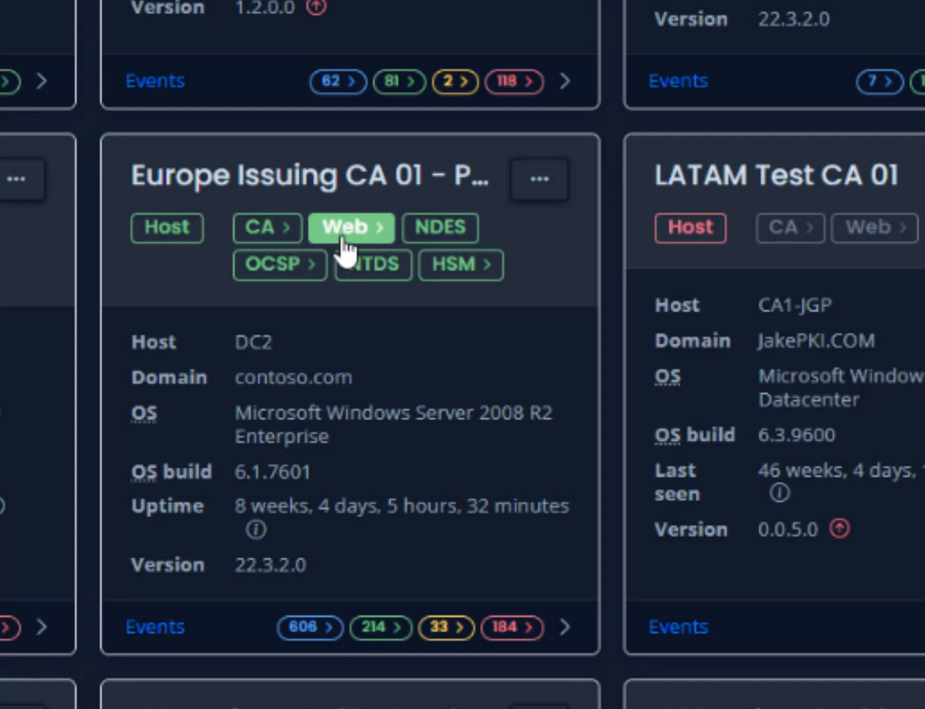
{"action": "left_click", "coordinate": [351, 228]}
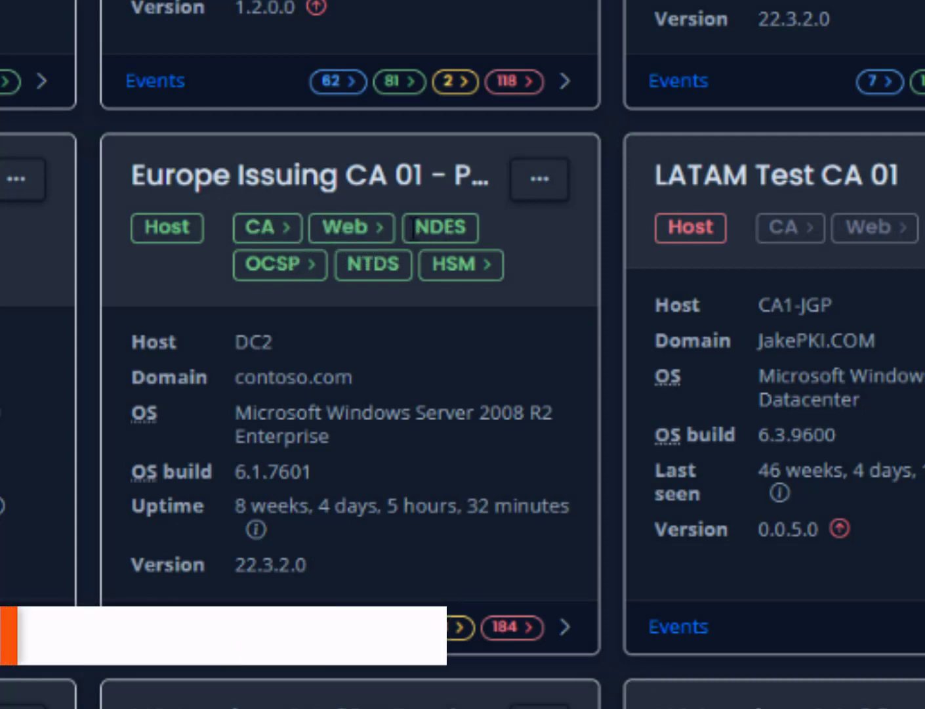
{"action": "mouse_move", "coordinate": [459, 265]}
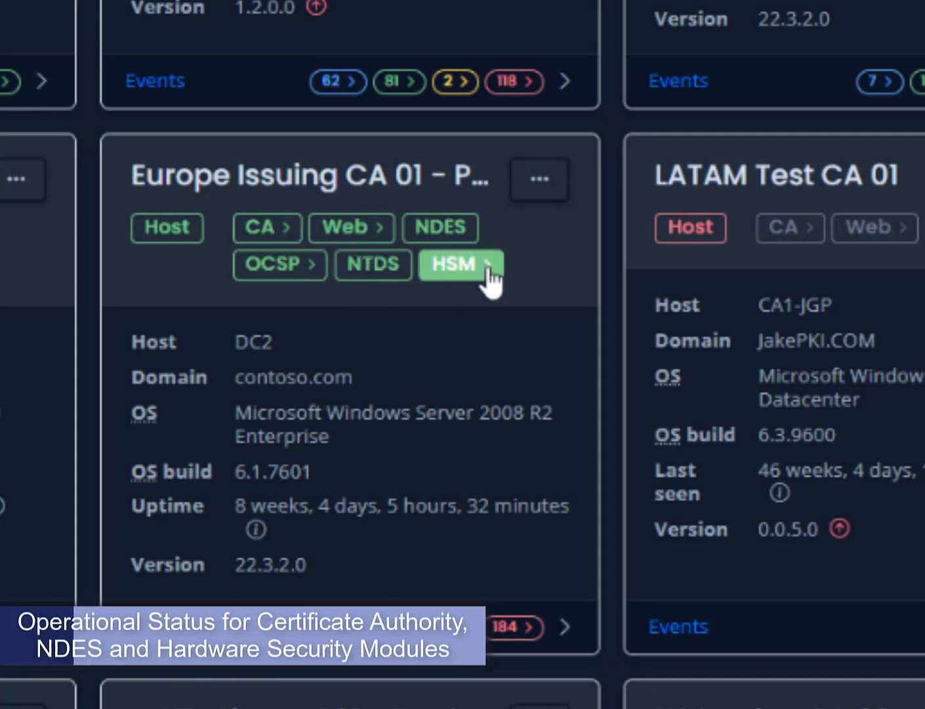
{"action": "mouse_move", "coordinate": [510, 366]}
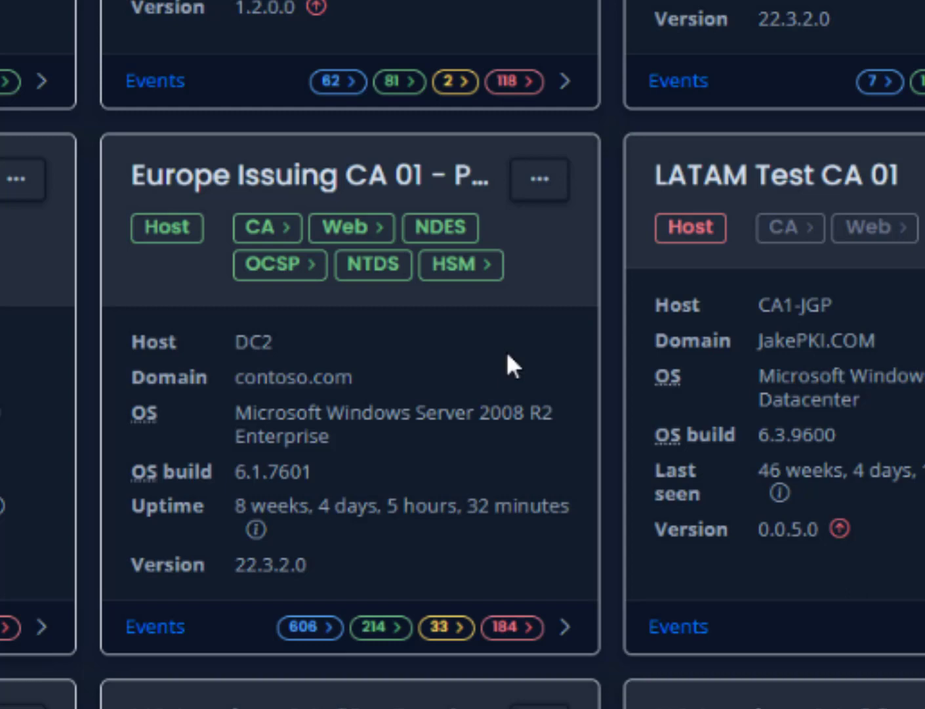
{"action": "mouse_move", "coordinate": [543, 361]}
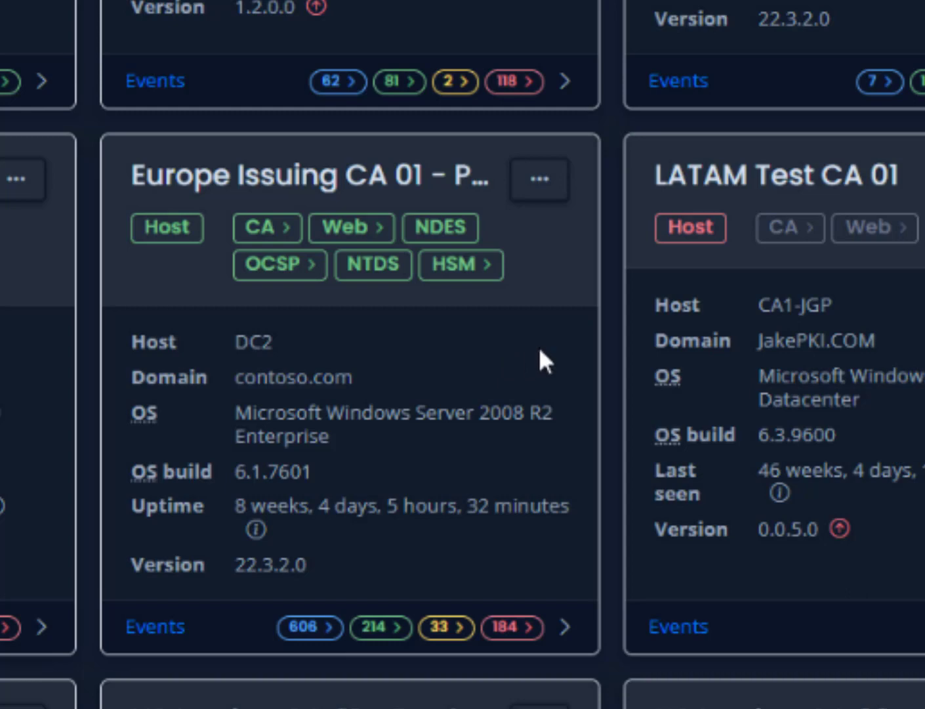
{"action": "mouse_move", "coordinate": [351, 347]}
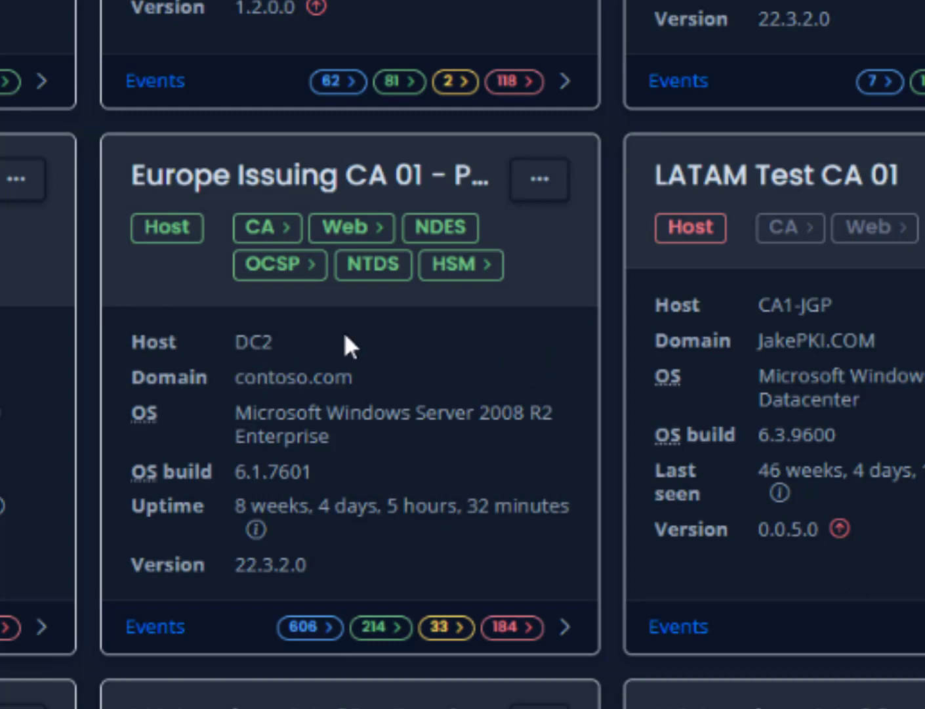
{"action": "mouse_move", "coordinate": [347, 289]}
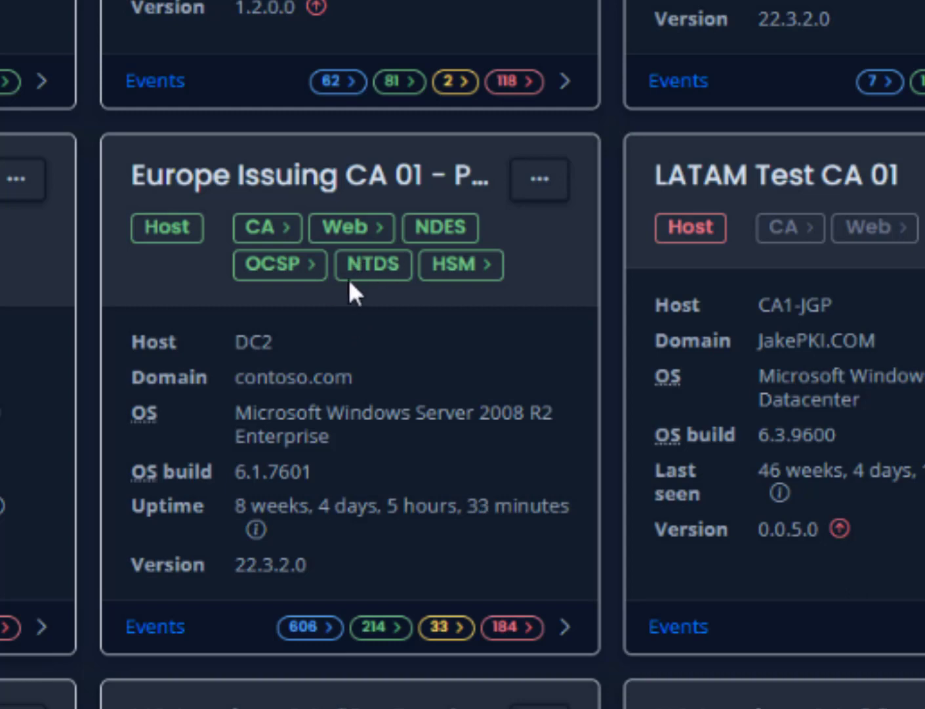
{"action": "mouse_move", "coordinate": [365, 300]}
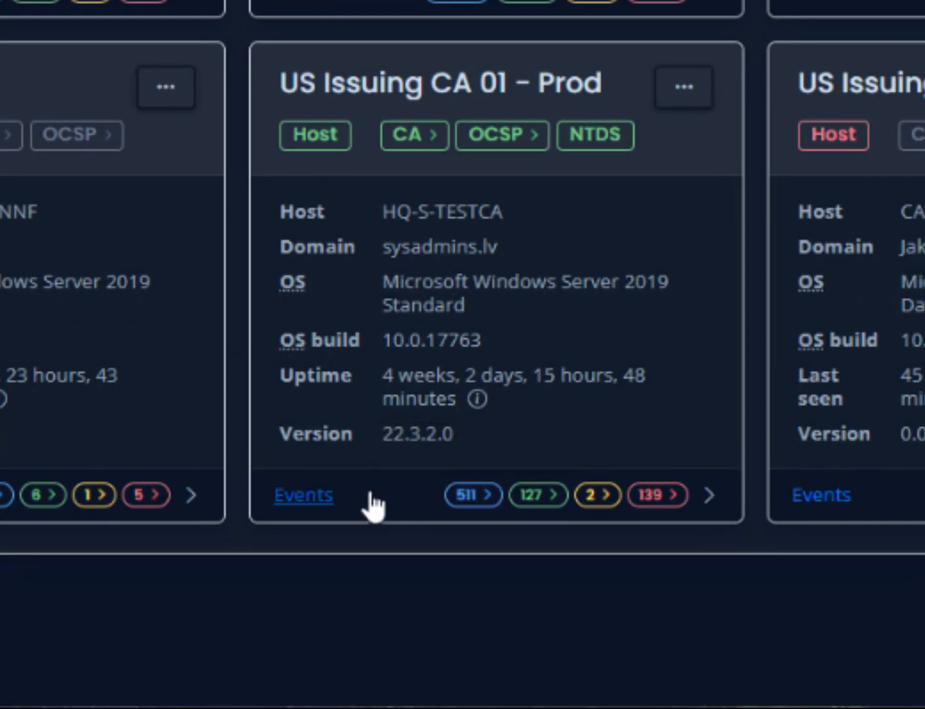
{"action": "mouse_move", "coordinate": [472, 494]}
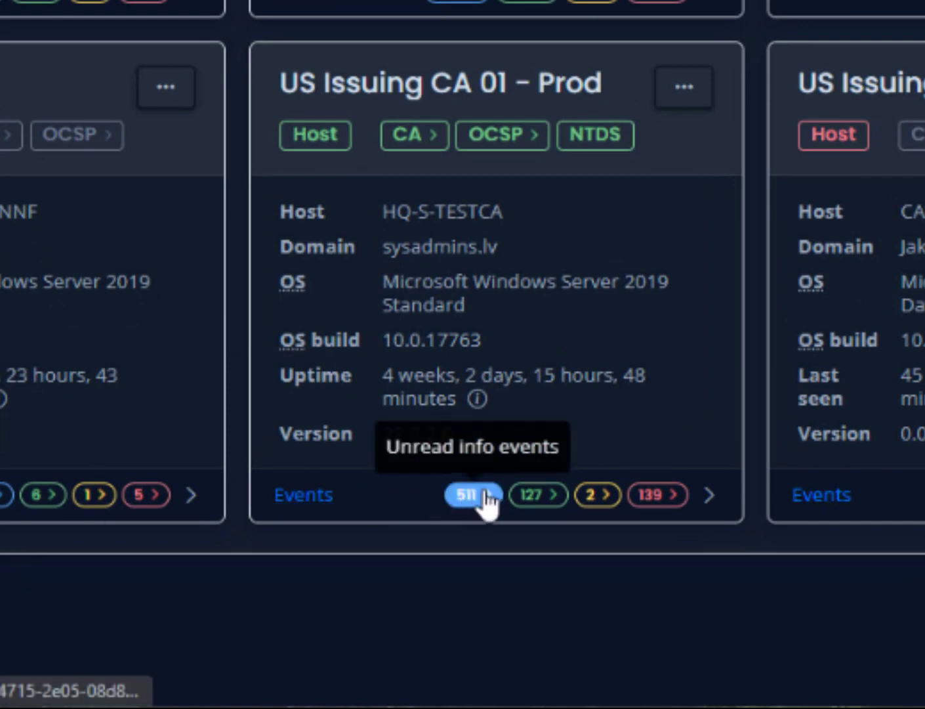
{"action": "mouse_move", "coordinate": [597, 493]}
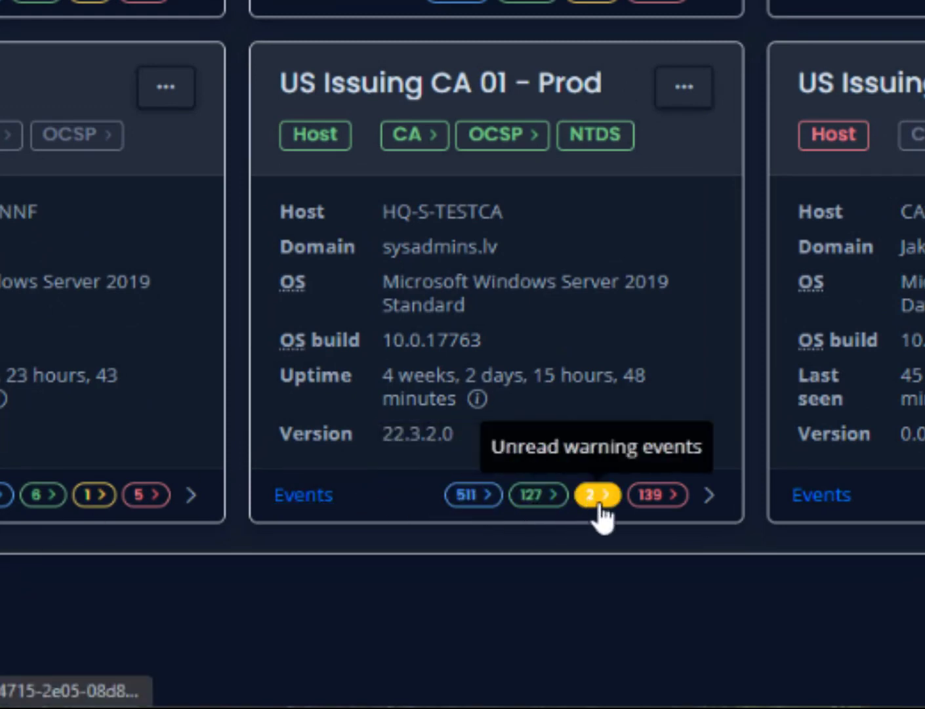
{"action": "mouse_move", "coordinate": [656, 493]}
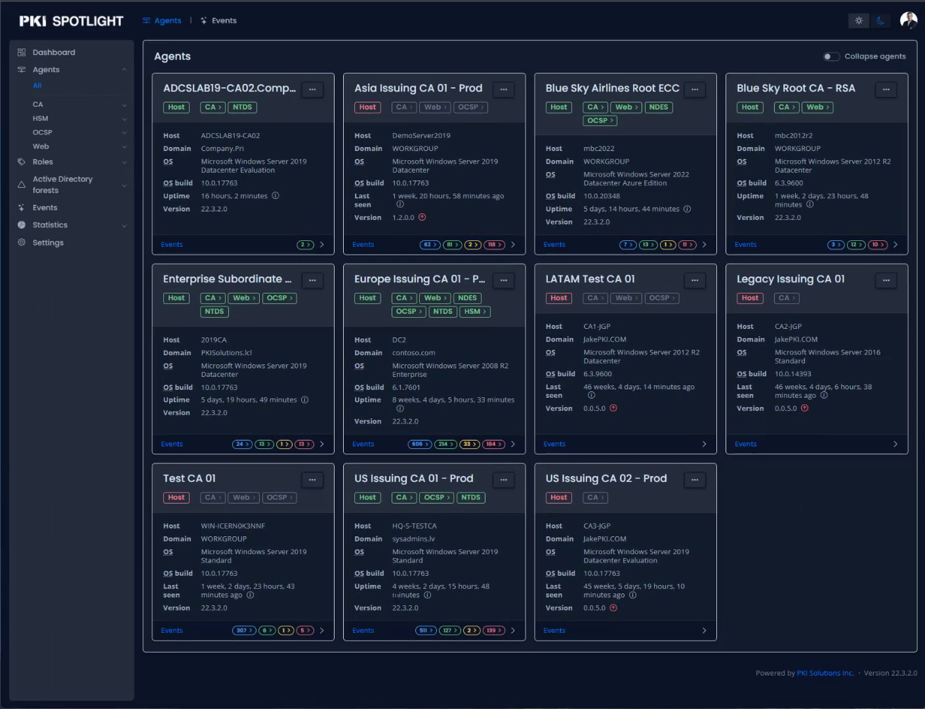
{"action": "mouse_move", "coordinate": [362, 444]}
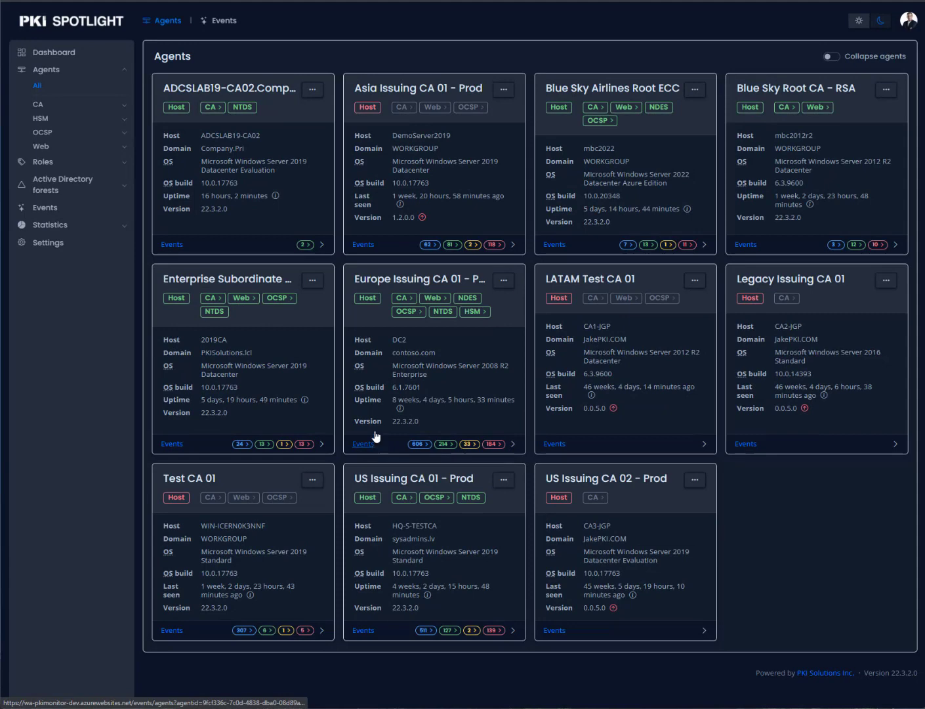
{"action": "mouse_move", "coordinate": [378, 318]}
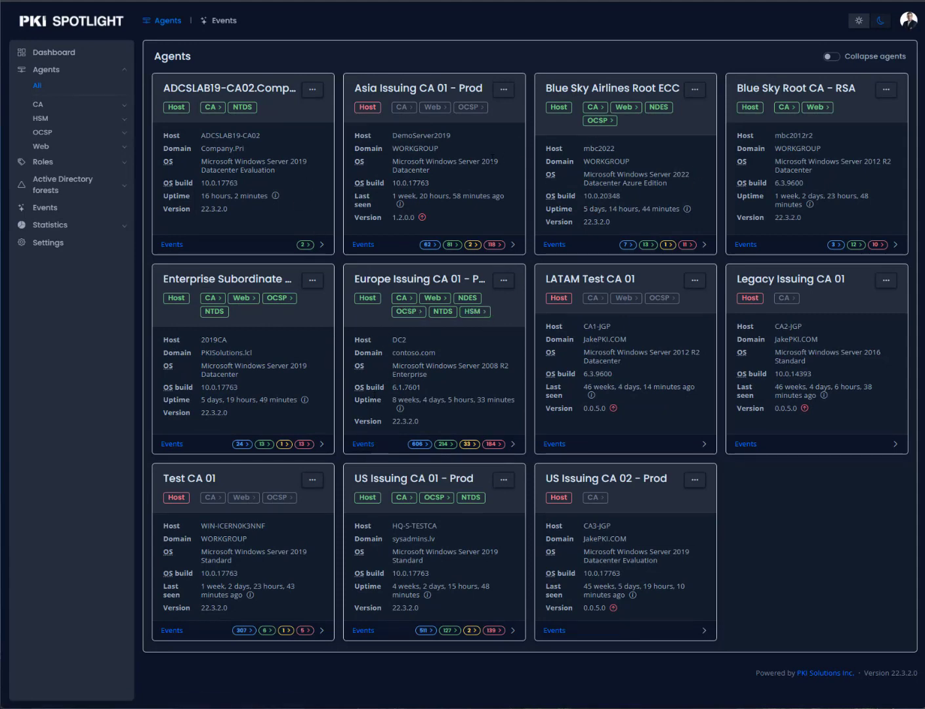
{"action": "mouse_move", "coordinate": [368, 108]}
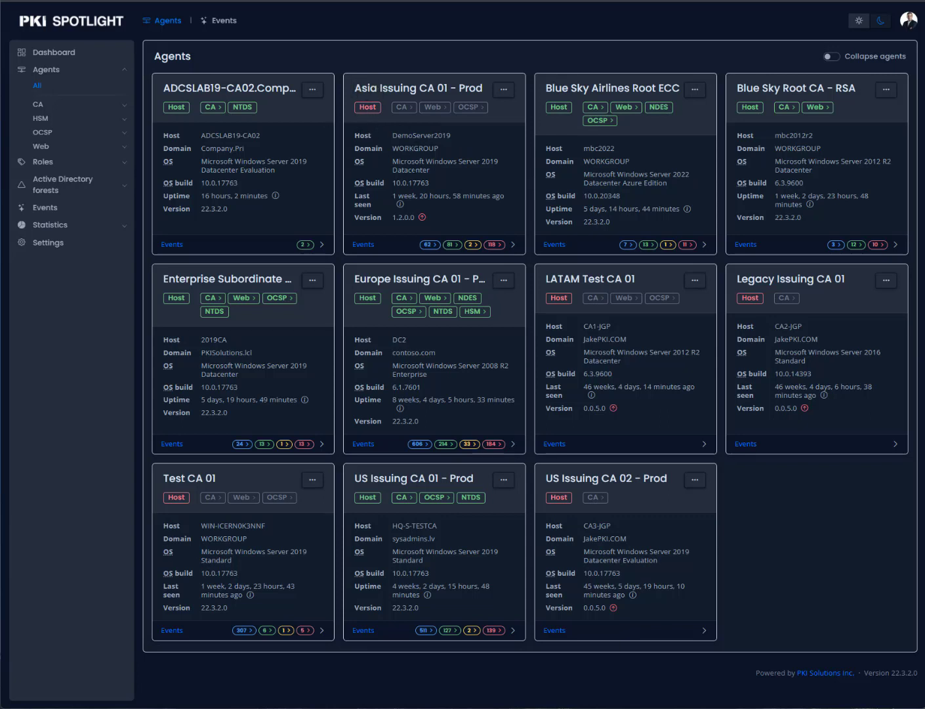
{"action": "mouse_move", "coordinate": [176, 496]}
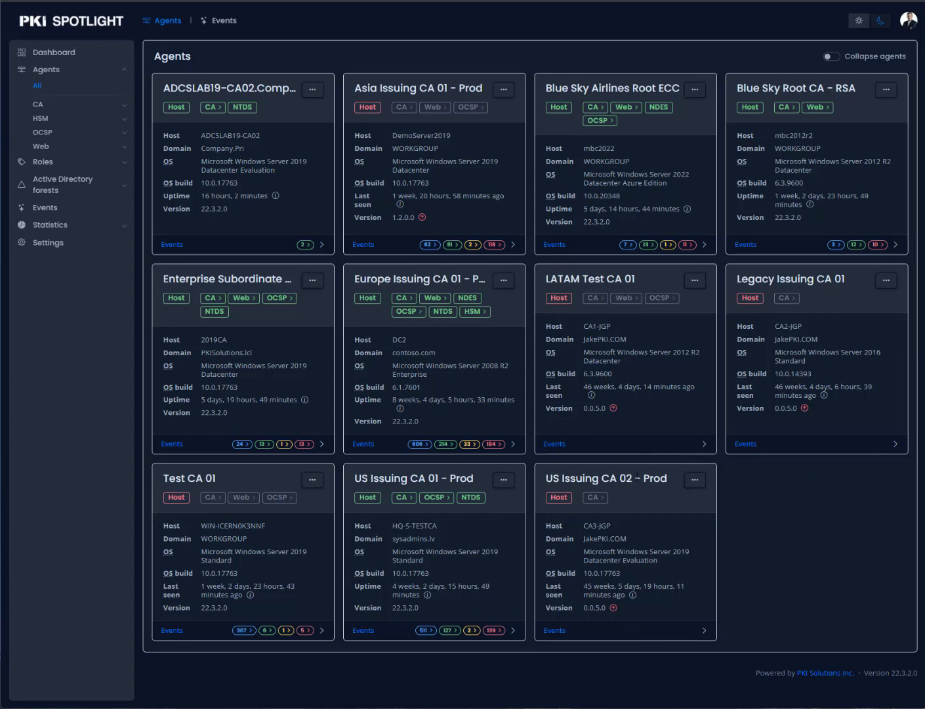
{"action": "mouse_move", "coordinate": [648, 516]}
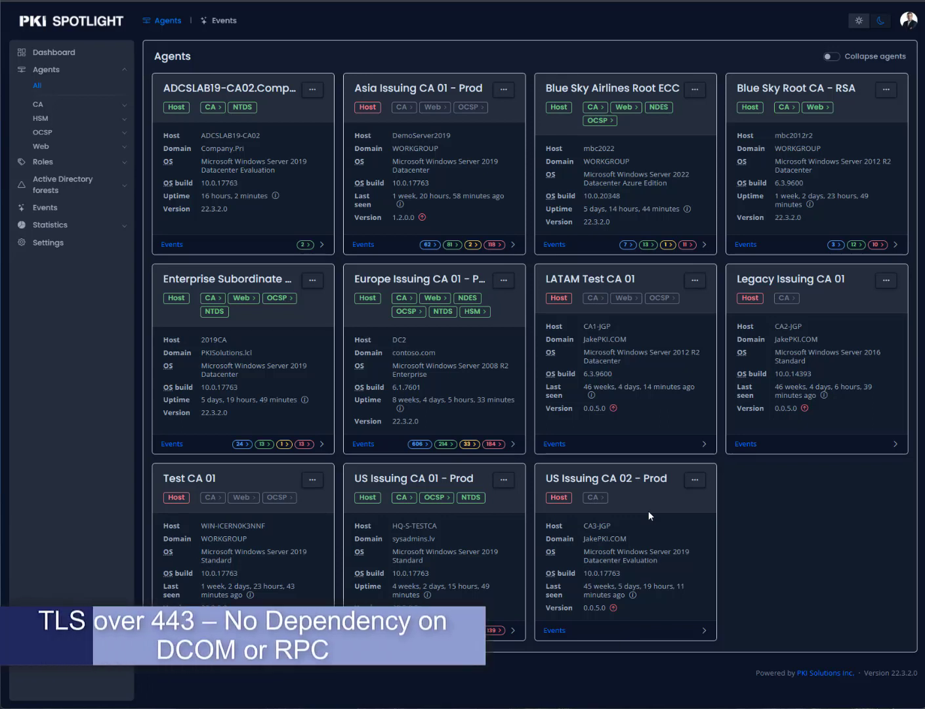
{"action": "mouse_move", "coordinate": [350, 195]}
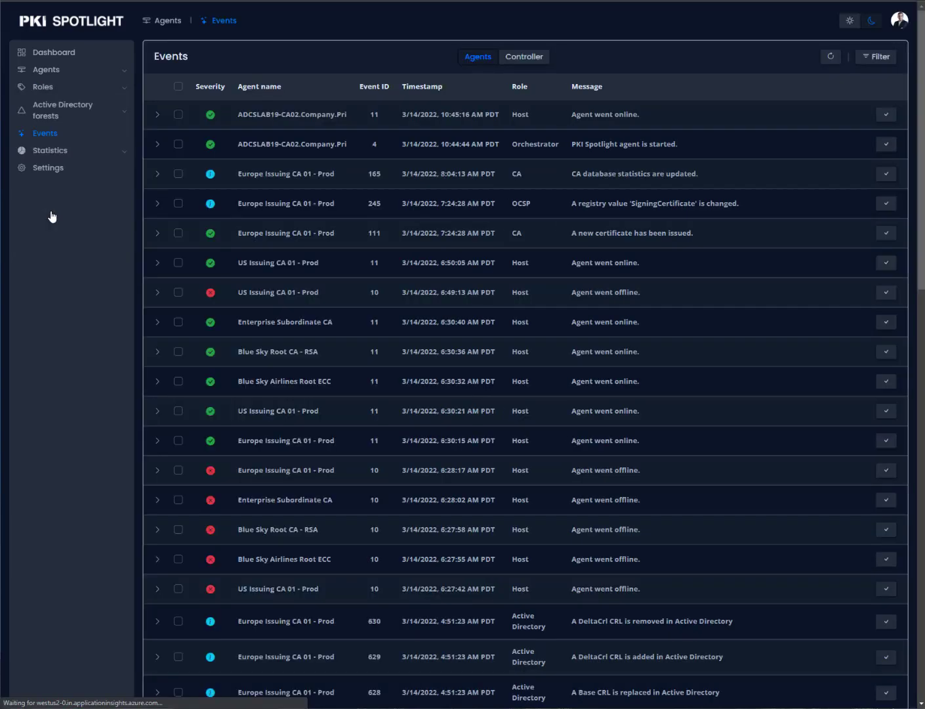
{"action": "mouse_move", "coordinate": [63, 110]}
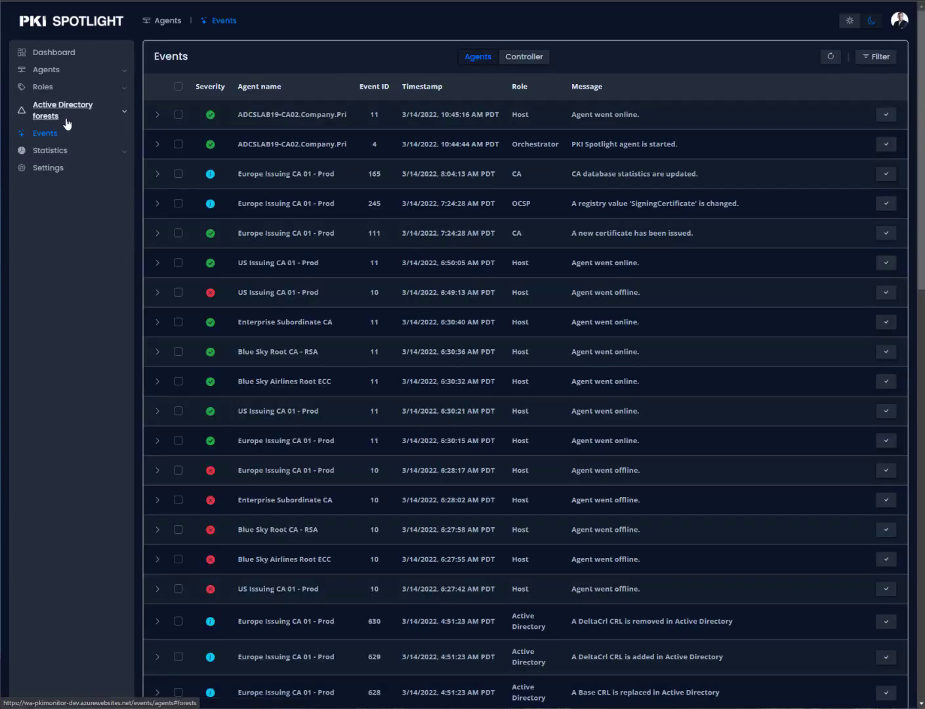
{"action": "mouse_move", "coordinate": [399, 244]}
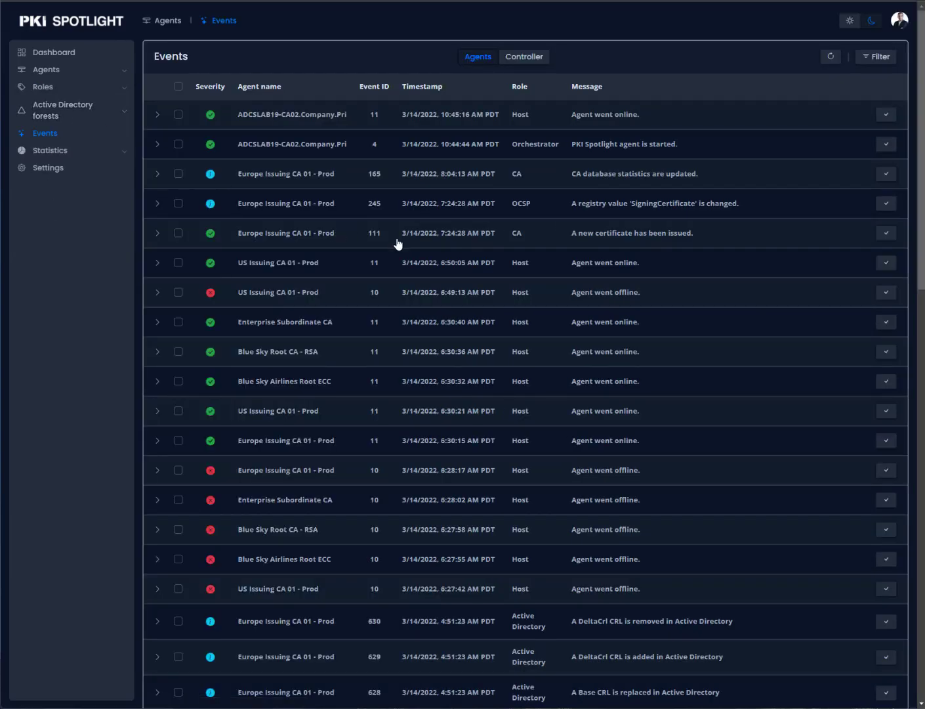
{"action": "mouse_move", "coordinate": [564, 273]}
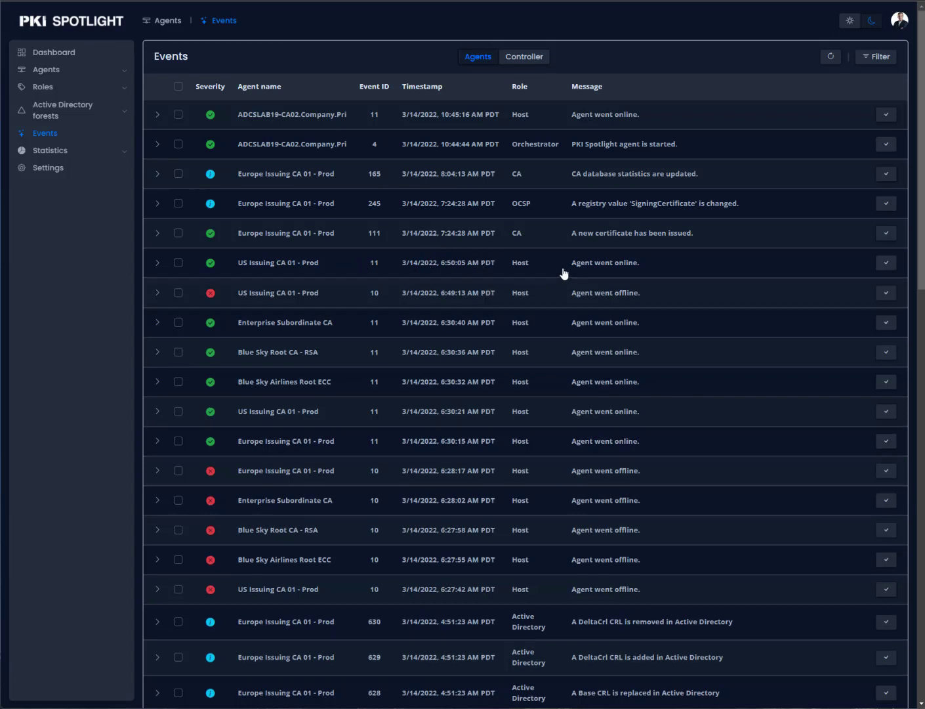
Expand the US Issuing CA 01 - Prod 'Agent went online' and 'Agent went offline' events
{"action": "left_click", "coordinate": [158, 263]}
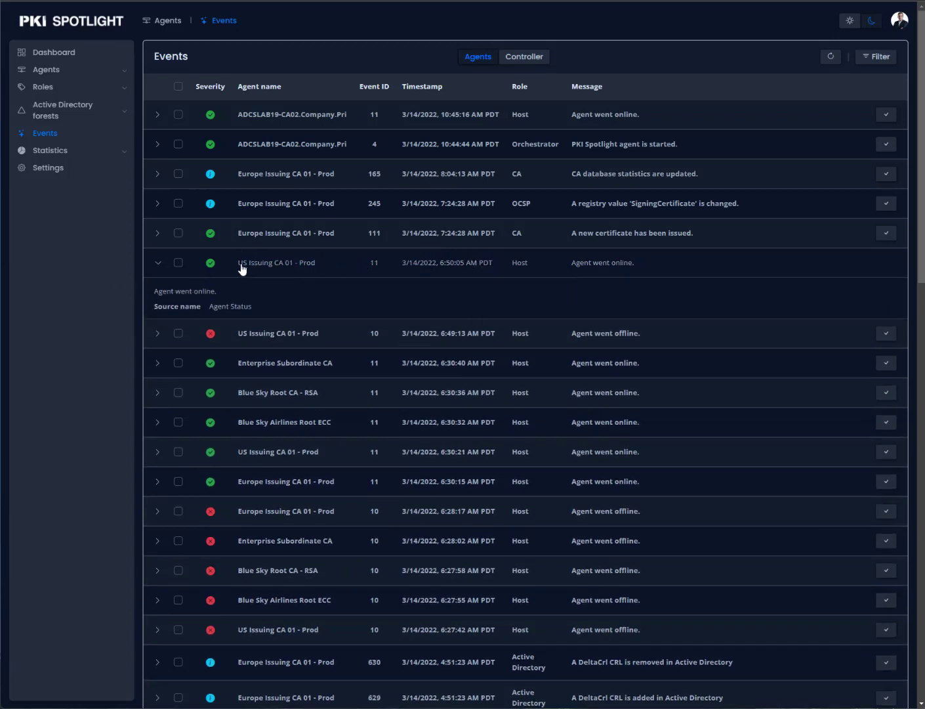
{"action": "mouse_move", "coordinate": [637, 271]}
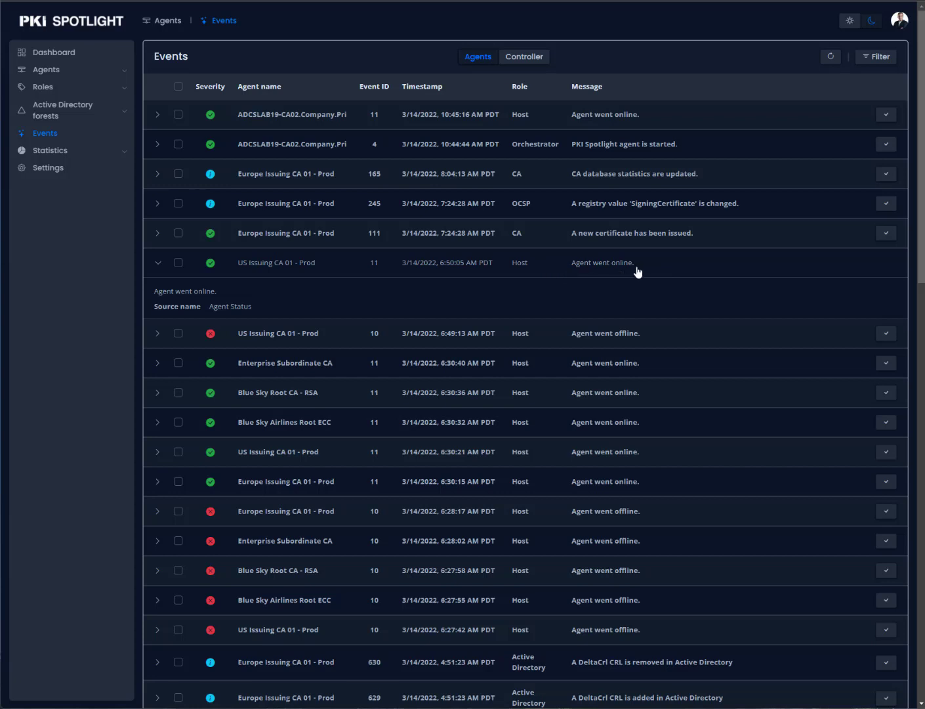
{"action": "mouse_move", "coordinate": [239, 275]}
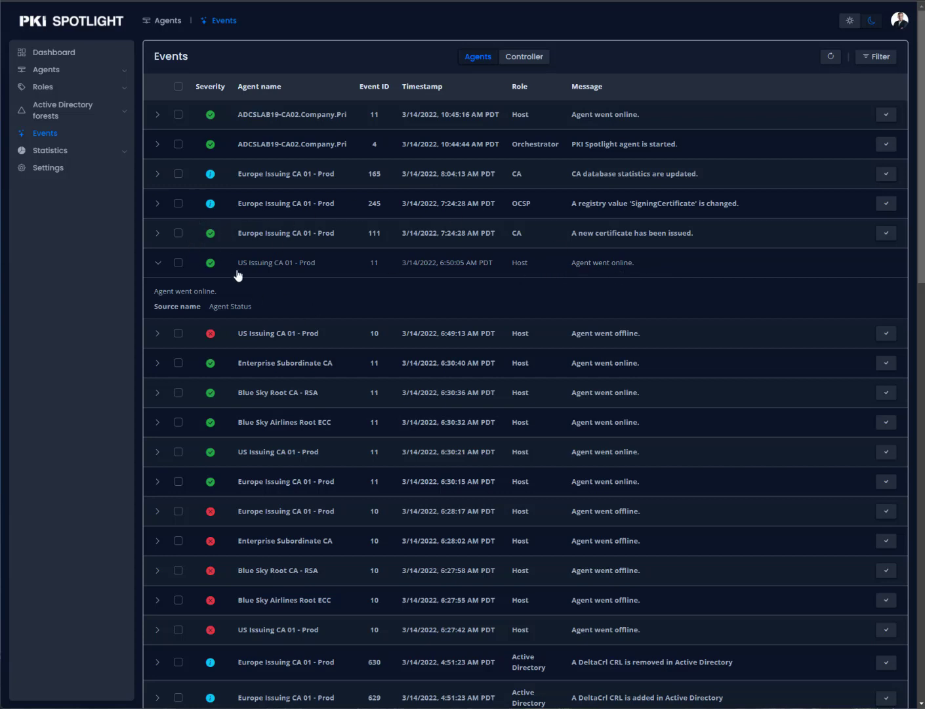
{"action": "left_click", "coordinate": [158, 333]}
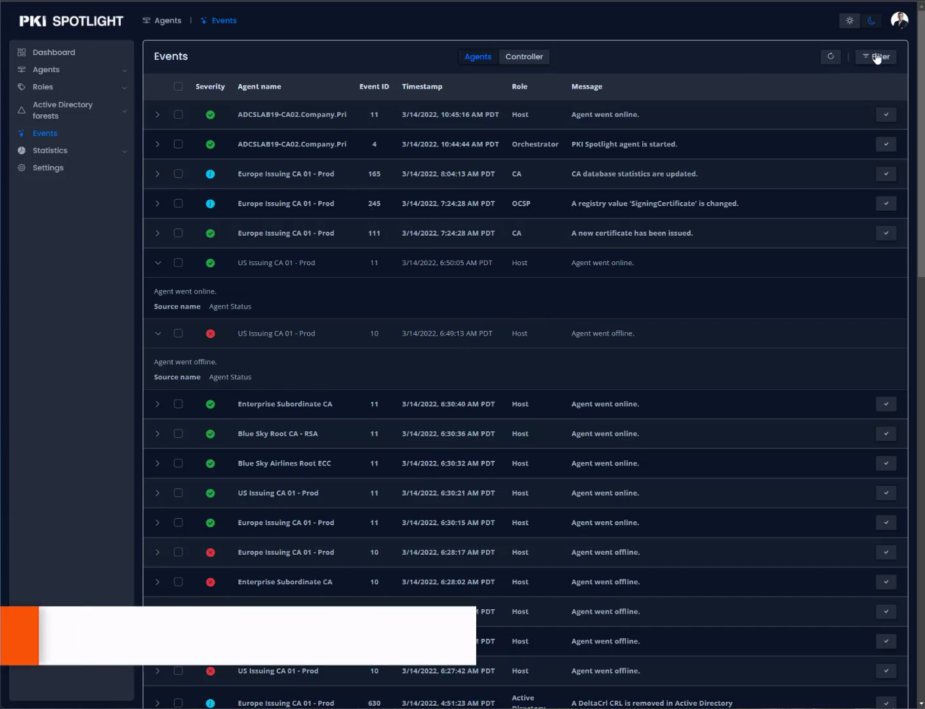
Filter events to the CA Service source and expand the US Issuing CA start and Blue Sky Root CA stop events
{"action": "left_click", "coordinate": [265, 97]}
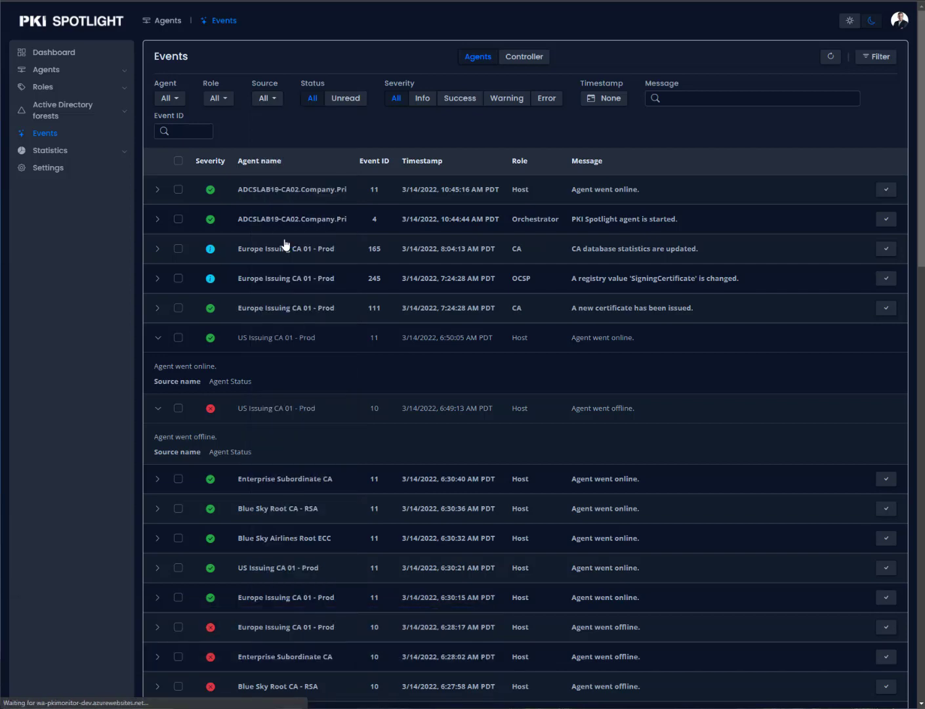
{"action": "left_click", "coordinate": [266, 97]}
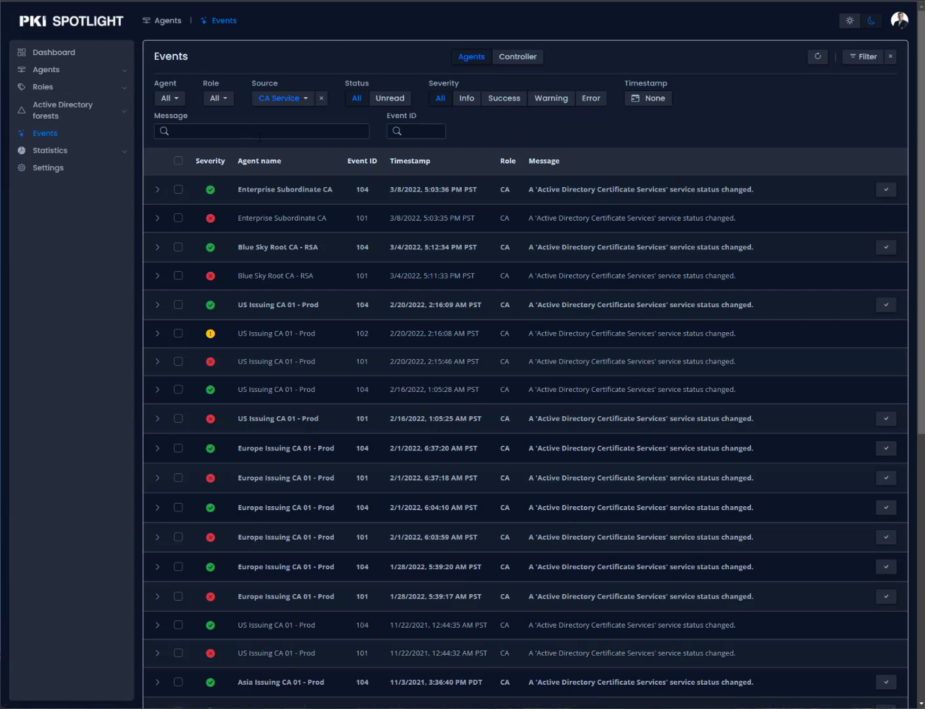
{"action": "mouse_move", "coordinate": [301, 479]}
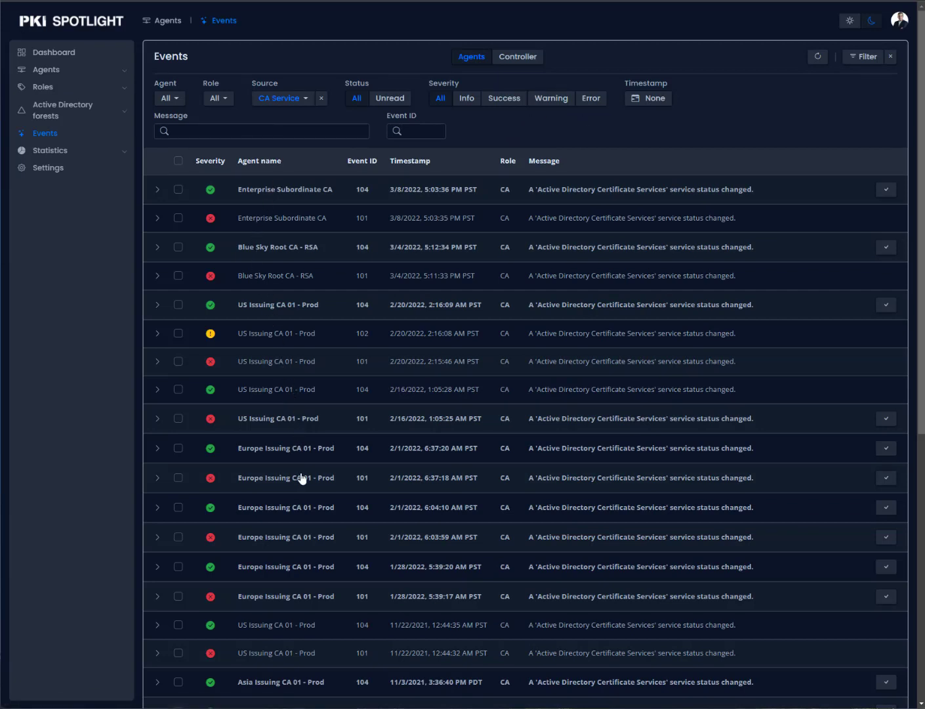
{"action": "mouse_move", "coordinate": [293, 265]}
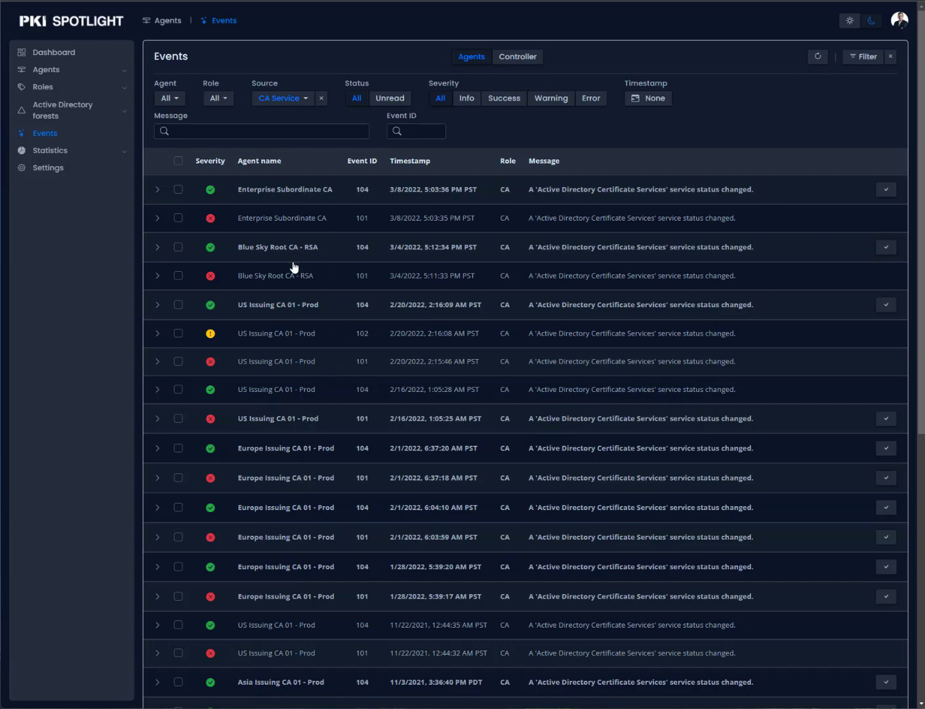
{"action": "mouse_move", "coordinate": [344, 451]}
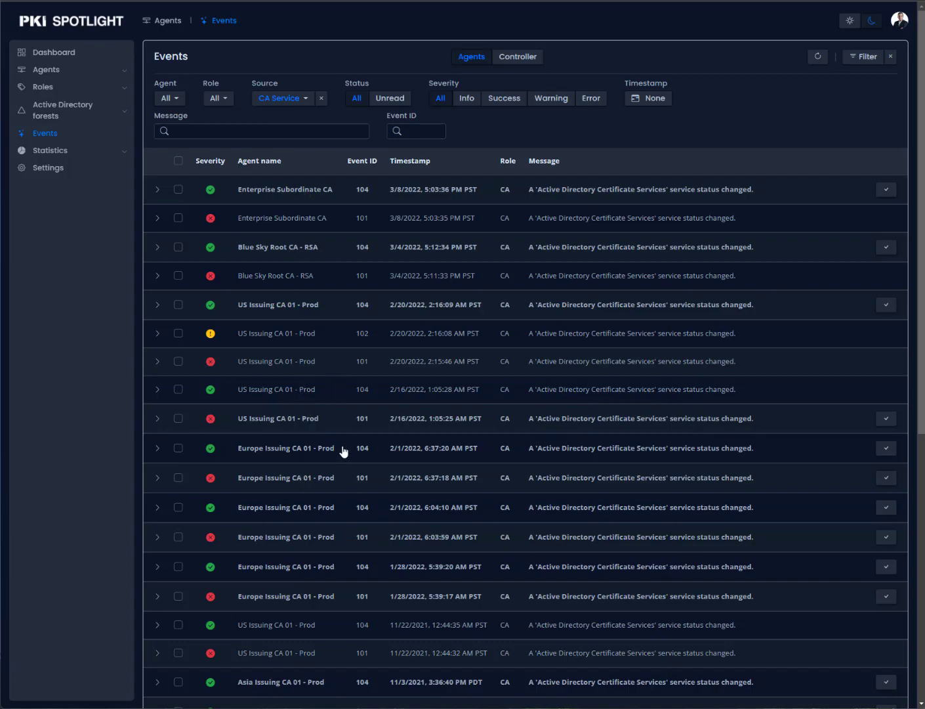
{"action": "left_click", "coordinate": [157, 304]}
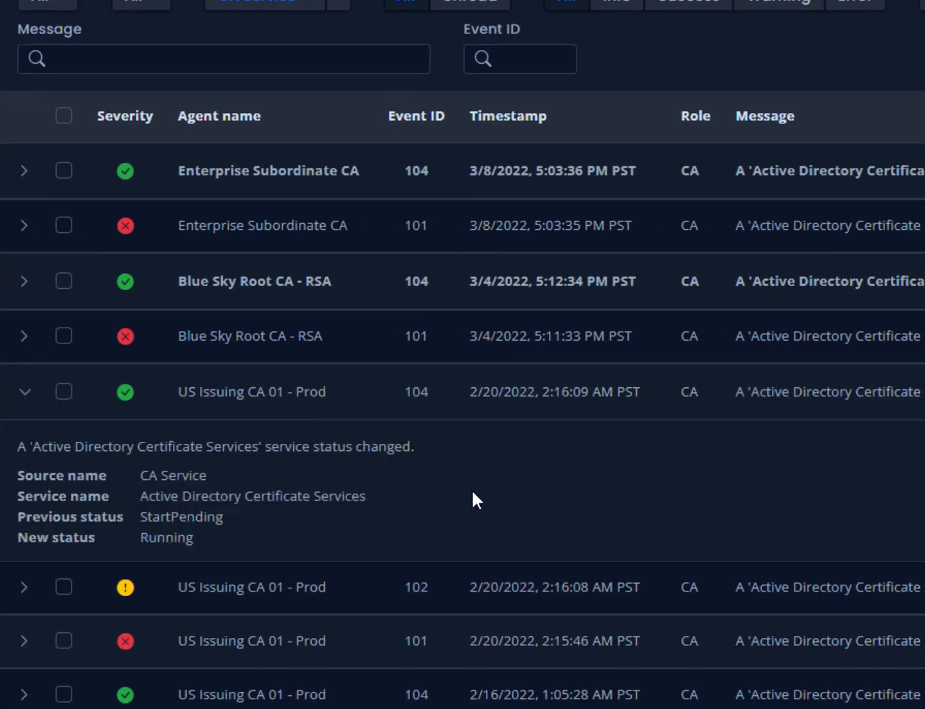
{"action": "mouse_move", "coordinate": [368, 465]}
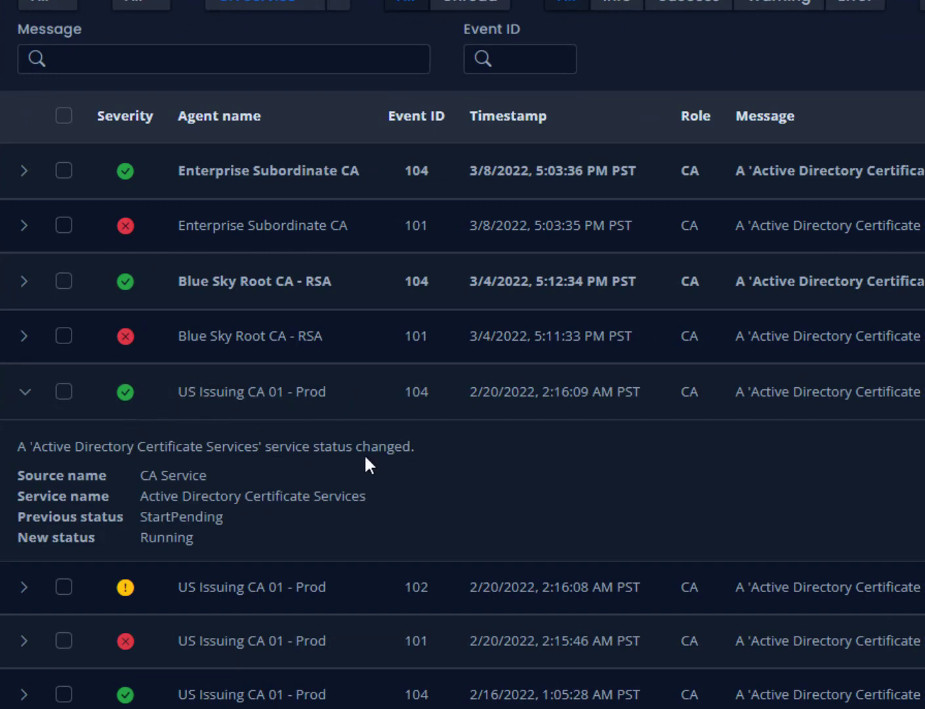
{"action": "mouse_move", "coordinate": [388, 355]}
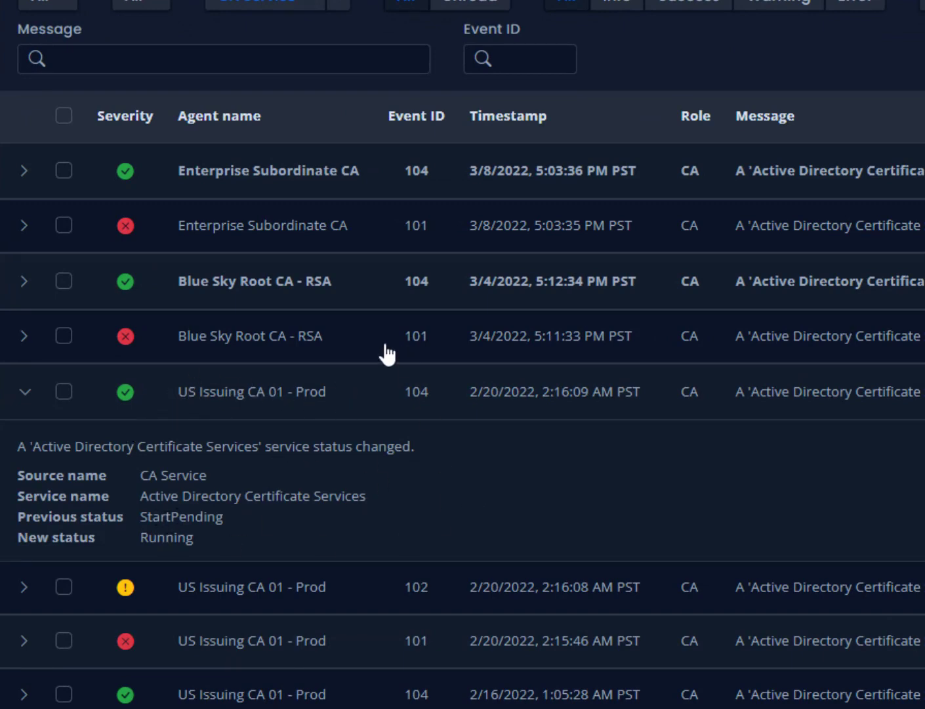
{"action": "left_click", "coordinate": [25, 336]}
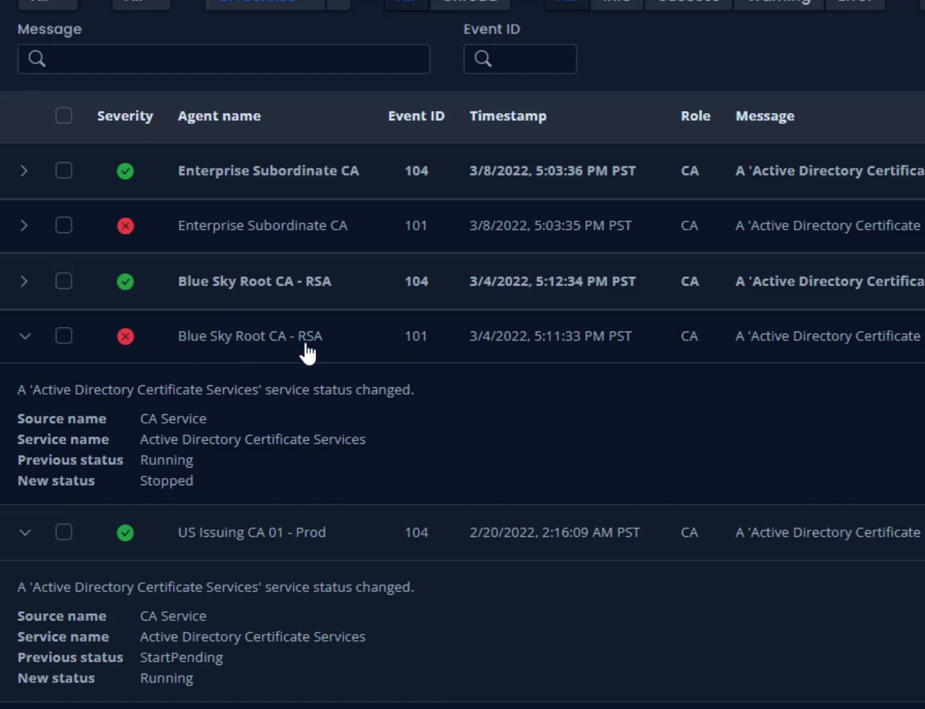
{"action": "mouse_move", "coordinate": [278, 490]}
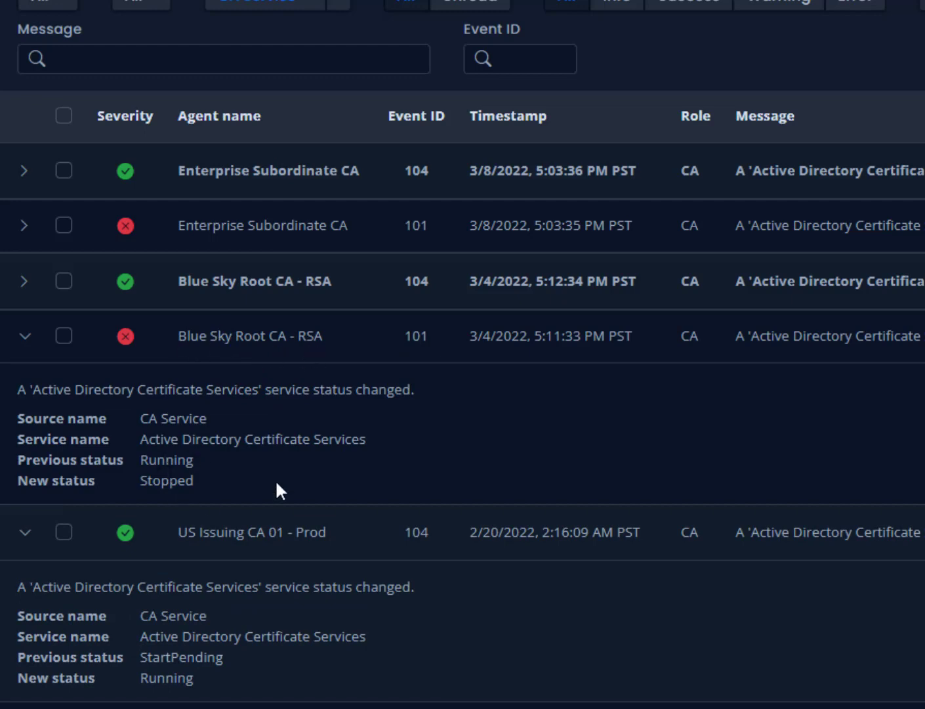
{"action": "mouse_move", "coordinate": [460, 638]}
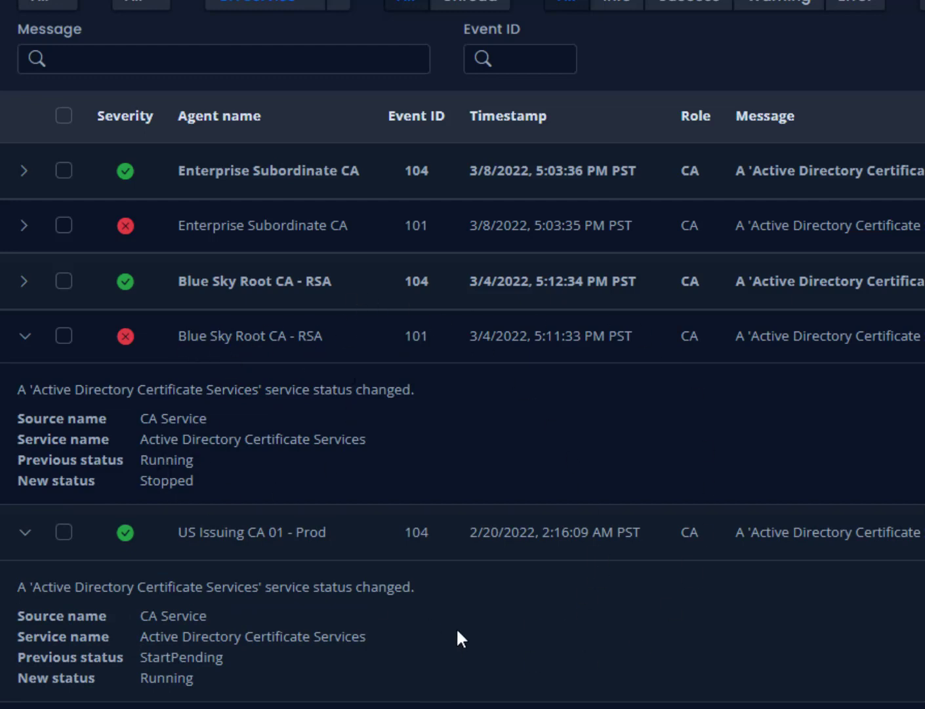
{"action": "mouse_move", "coordinate": [475, 599]}
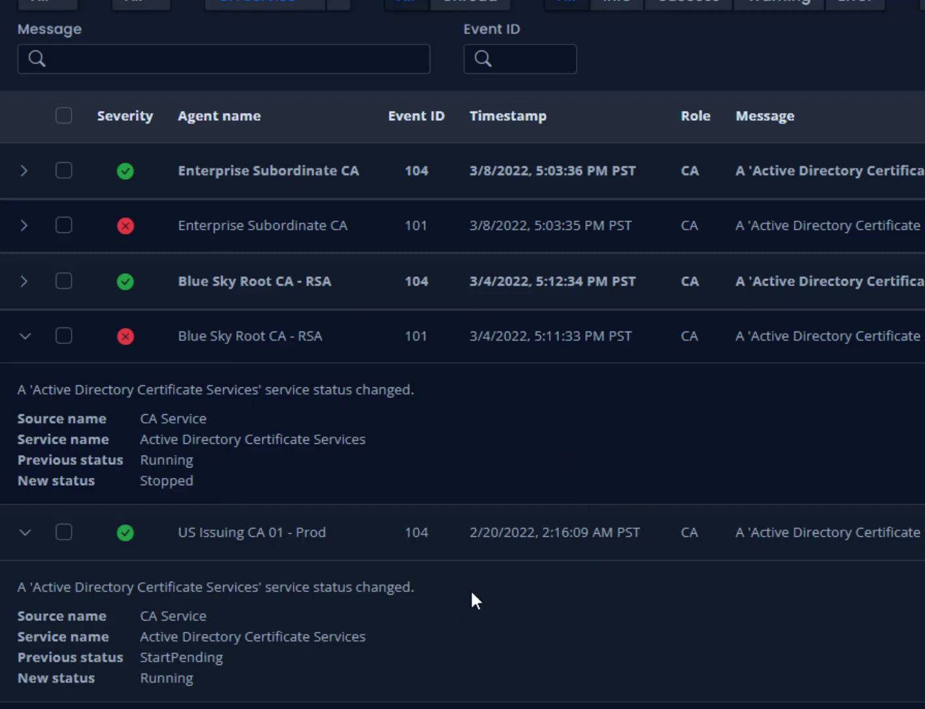
{"action": "scroll", "scroll_direction": "up", "scroll_amount": 3}
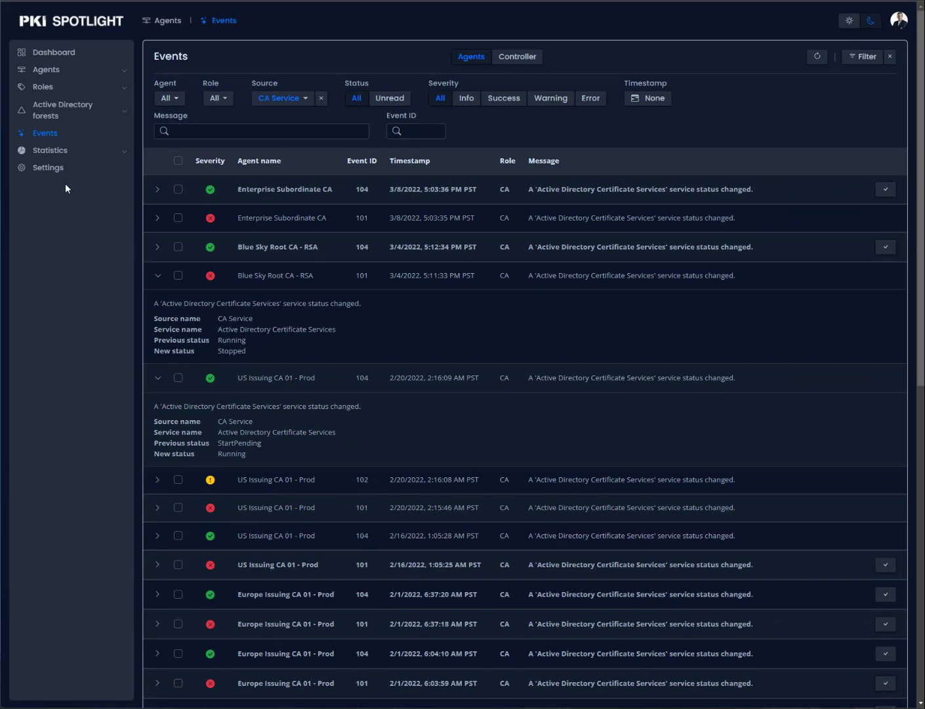
Show the Email subscriptions list in Settings with its eight subscriptions
{"action": "left_click", "coordinate": [47, 168]}
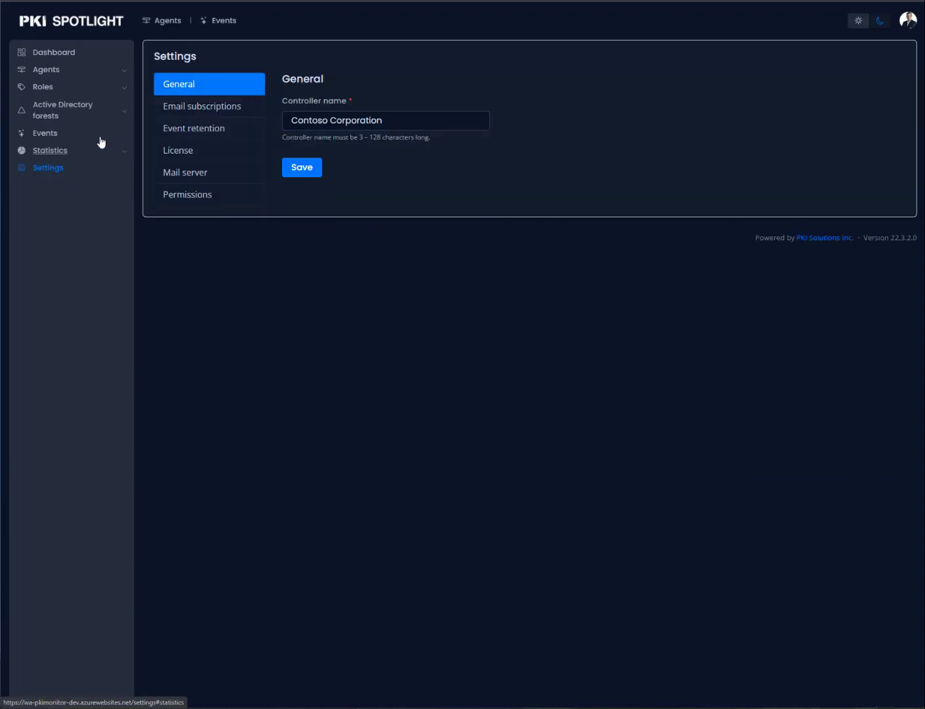
{"action": "left_click", "coordinate": [202, 105]}
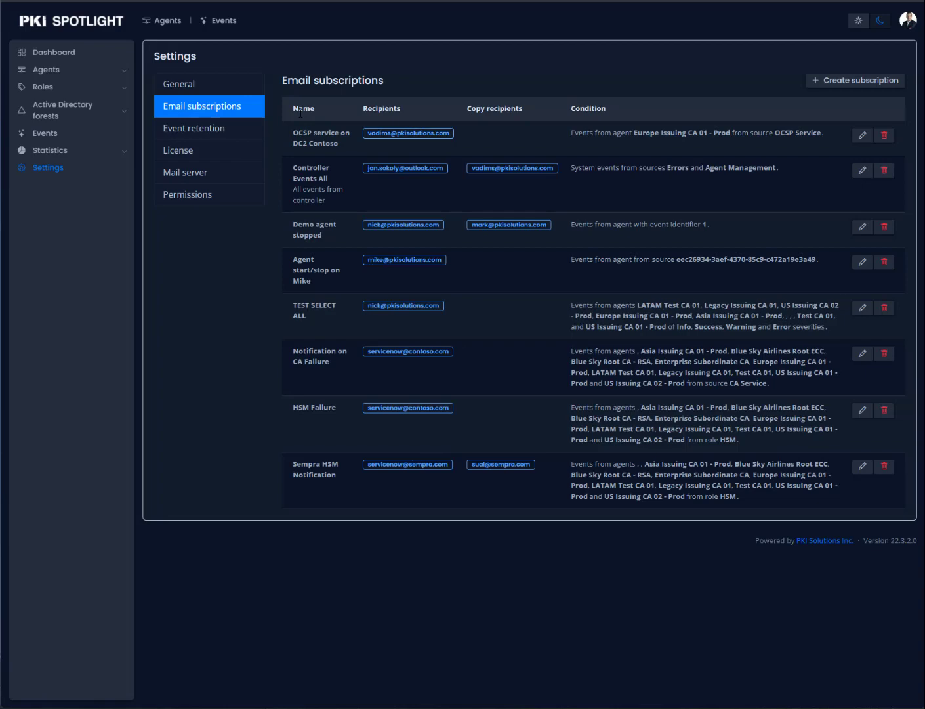
{"action": "mouse_move", "coordinate": [822, 89]}
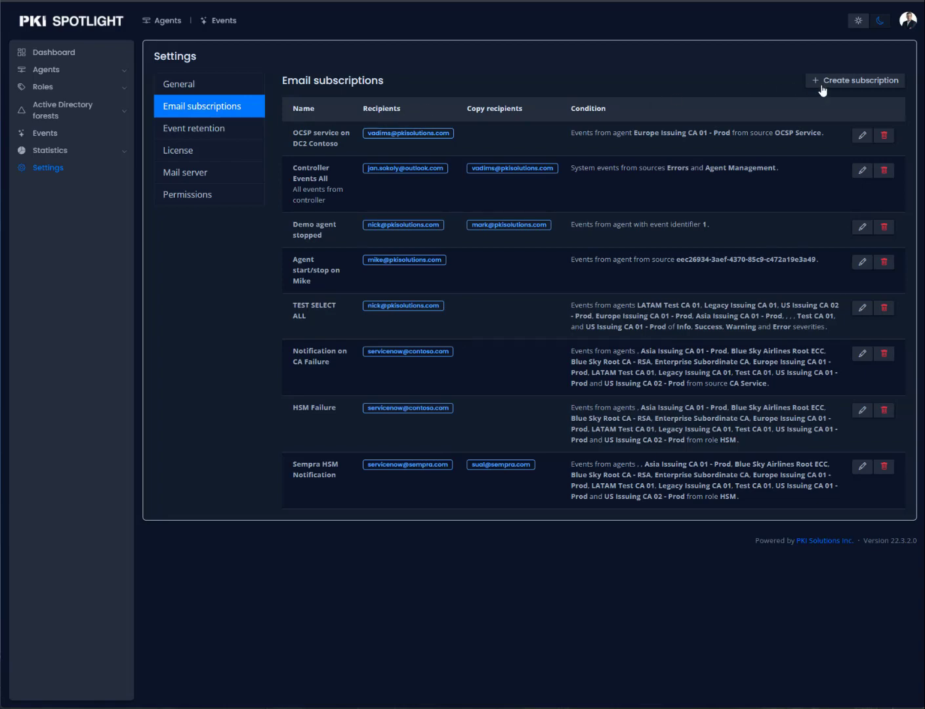
{"action": "left_click", "coordinate": [854, 80]}
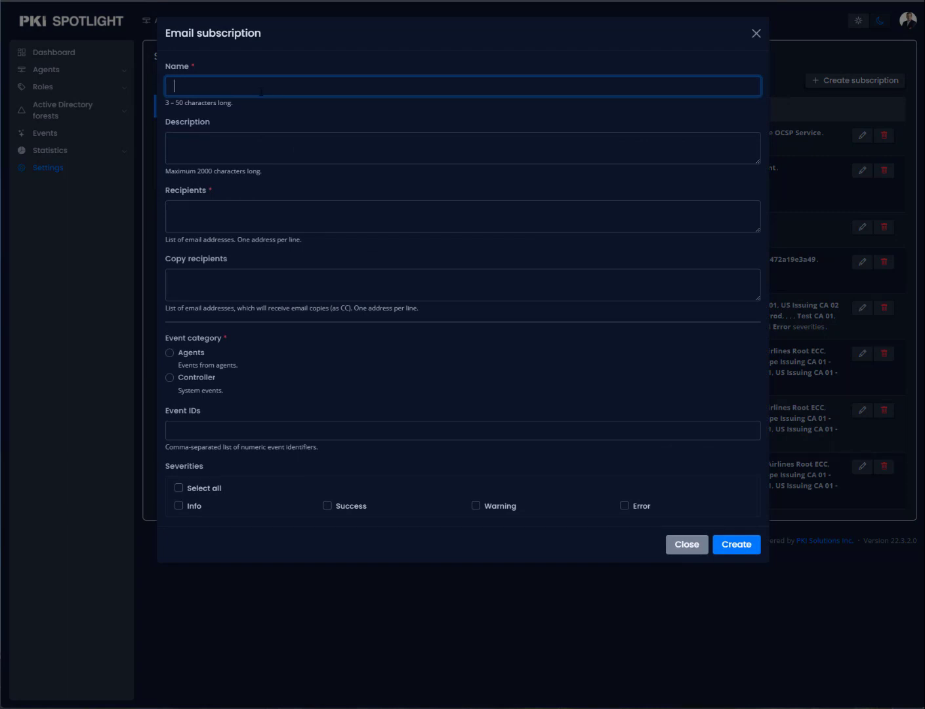
{"action": "type", "text": "Notificatoins"}
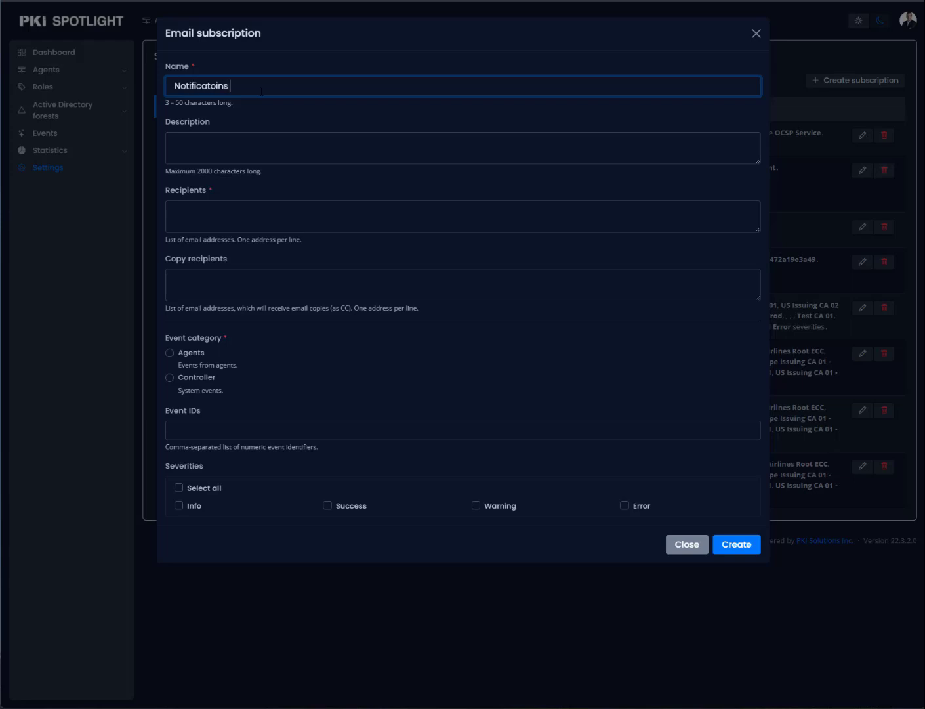
{"action": "type", "text": "for CA FF"}
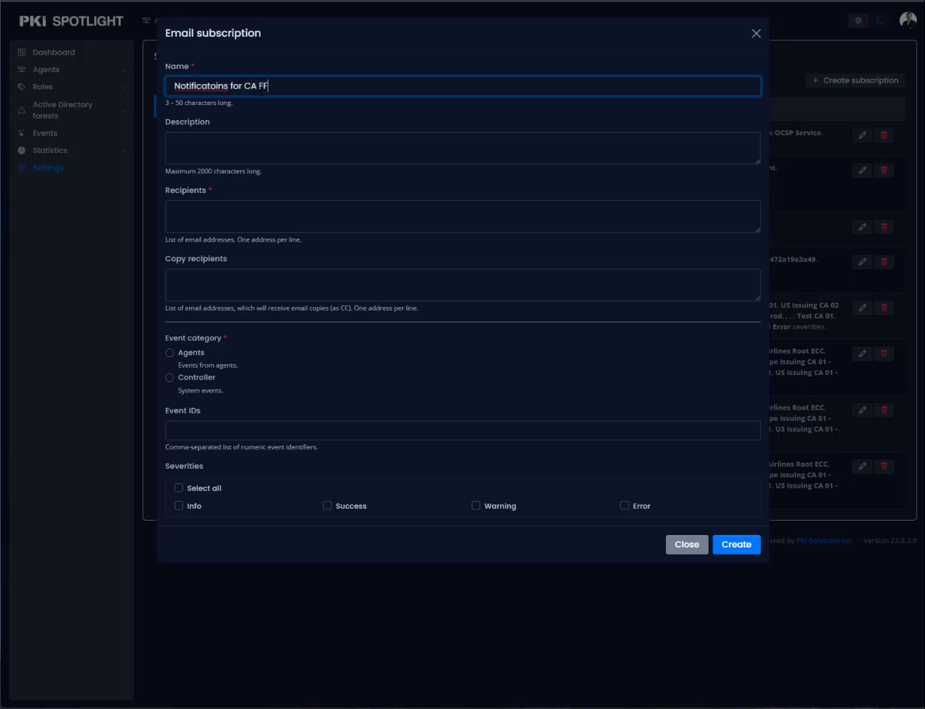
{"action": "type", "text": "ailures"}
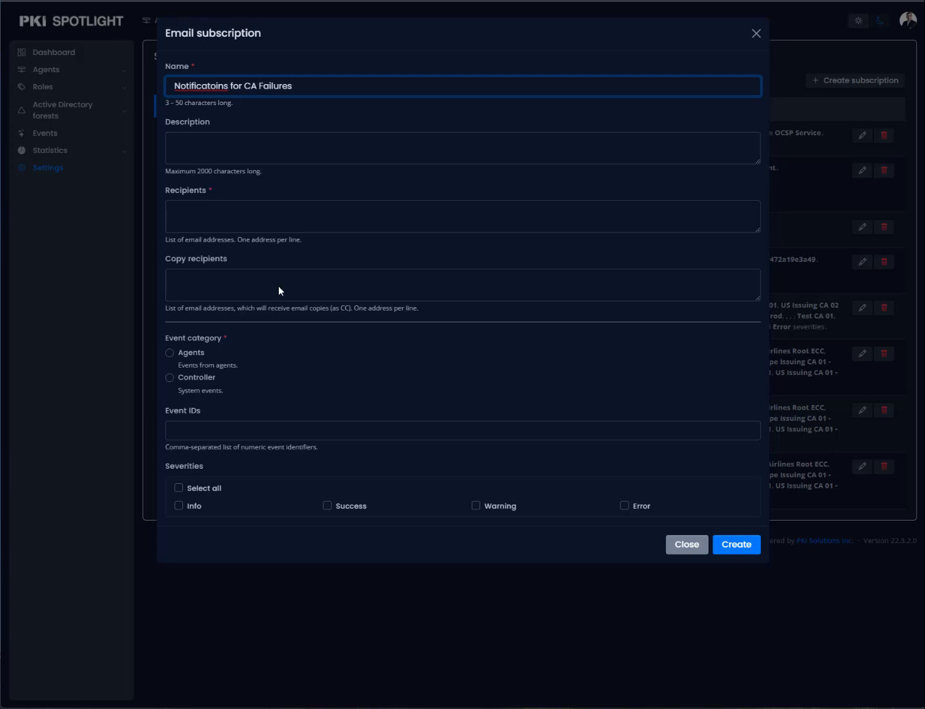
{"action": "type", "text": "admin"}
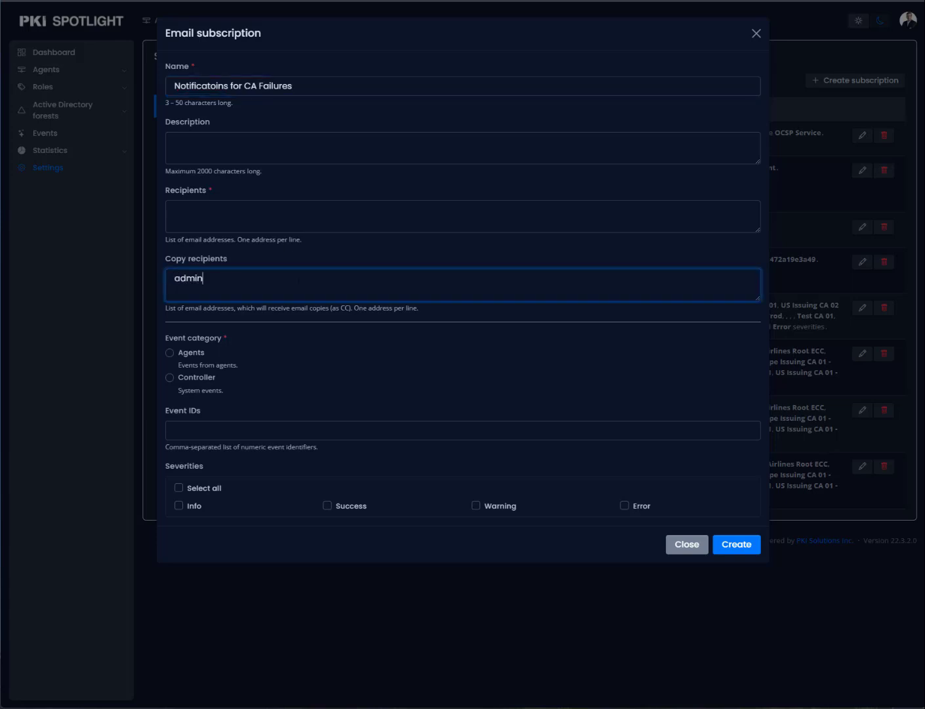
{"action": "type", "text": "istrators@con"}
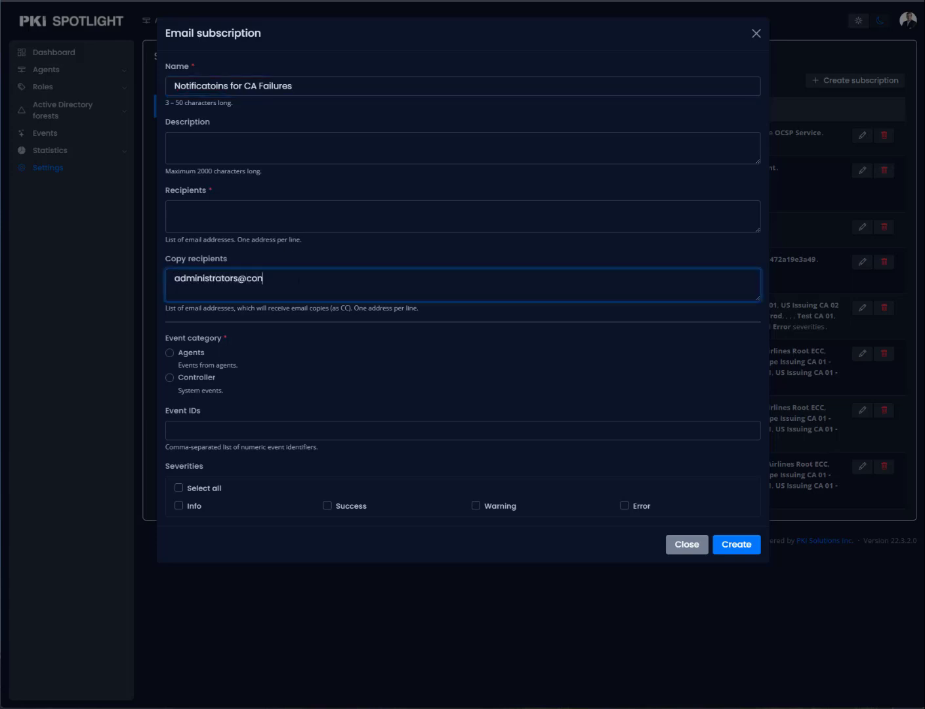
{"action": "type", "text": "toso.com"}
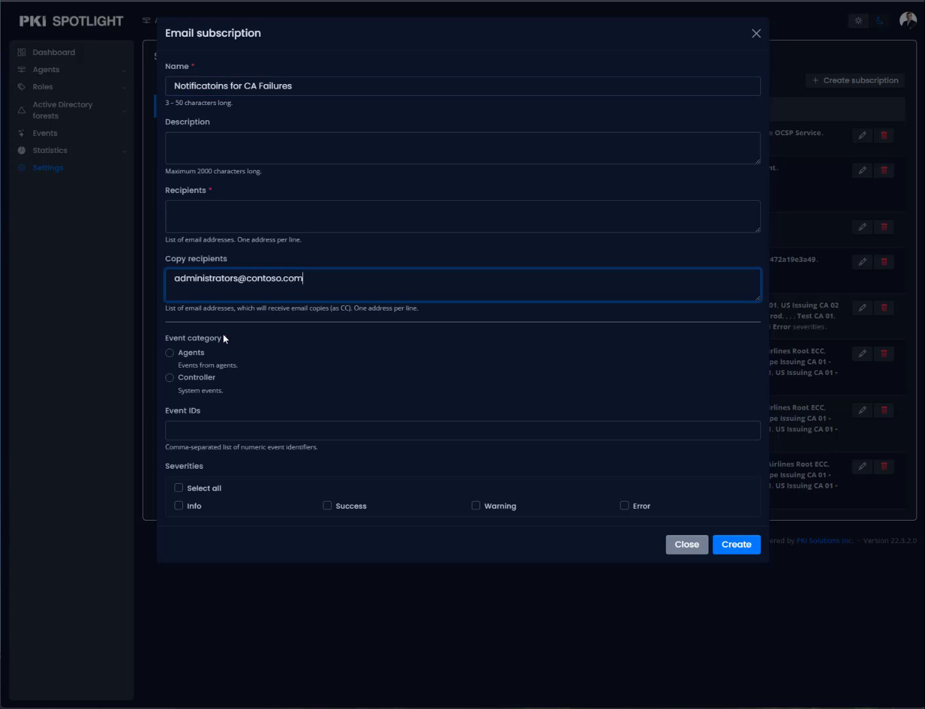
Scope the subscription to Agents events from all agents with CA Service source and create it
{"action": "left_click", "coordinate": [170, 352]}
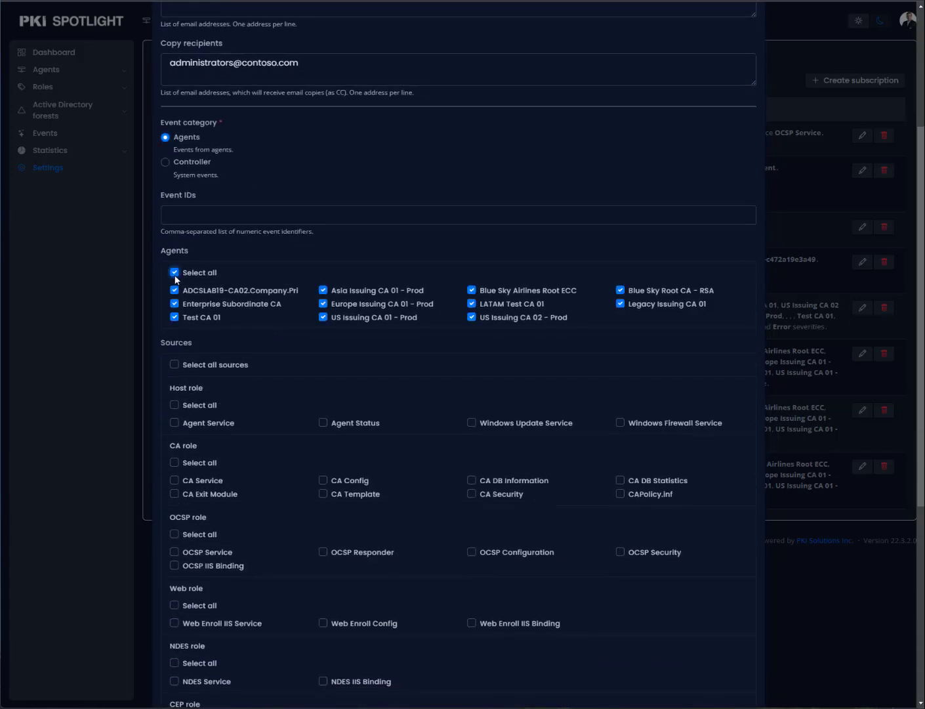
{"action": "scroll", "scroll_direction": "down", "scroll_amount": 3}
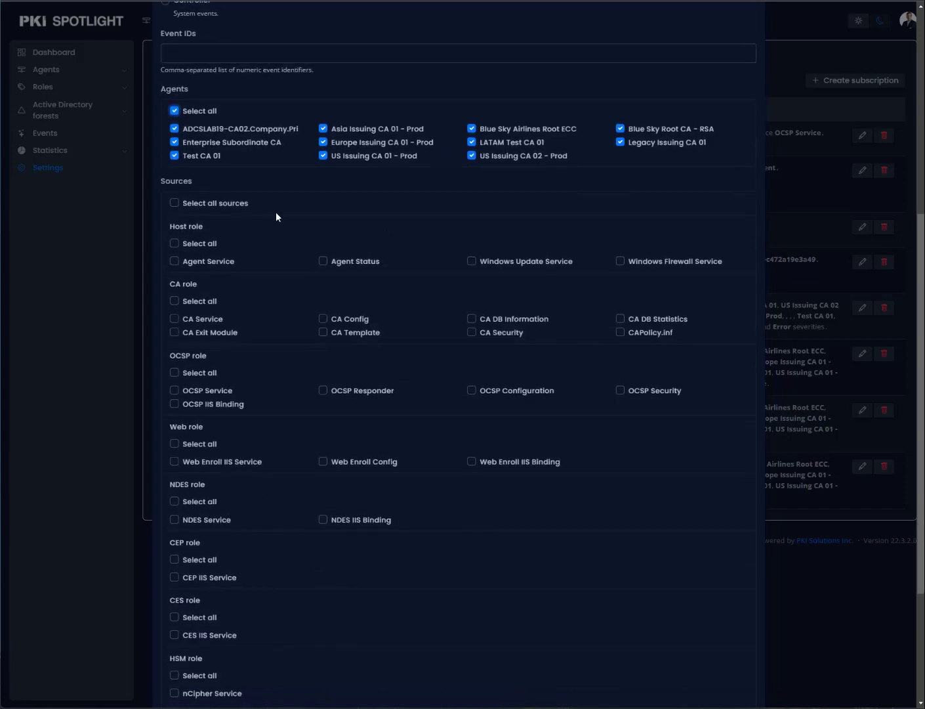
{"action": "mouse_move", "coordinate": [181, 320]}
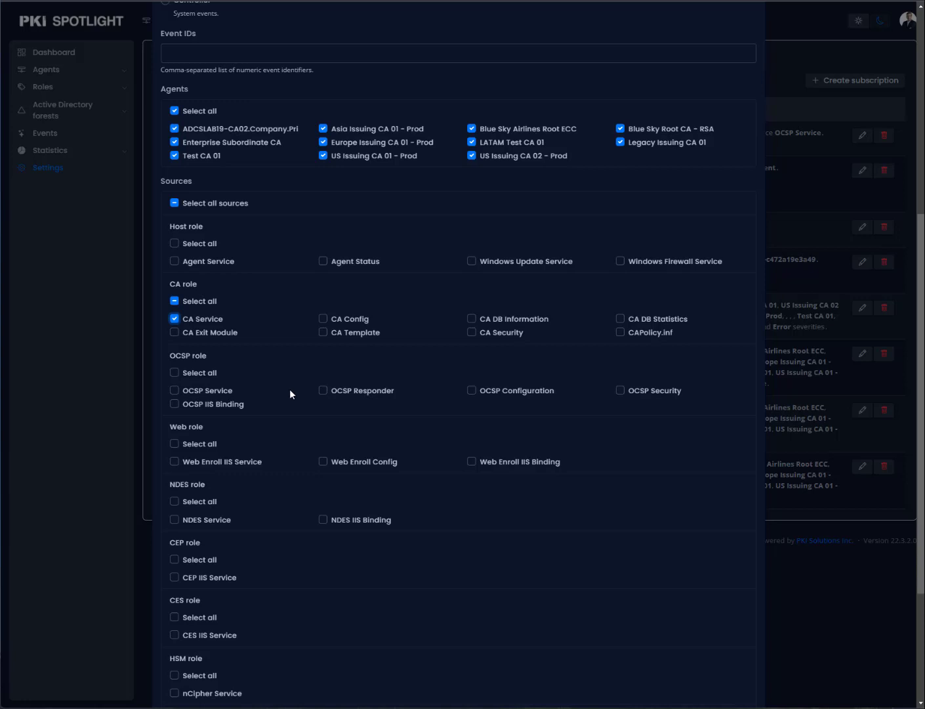
{"action": "mouse_move", "coordinate": [297, 385]}
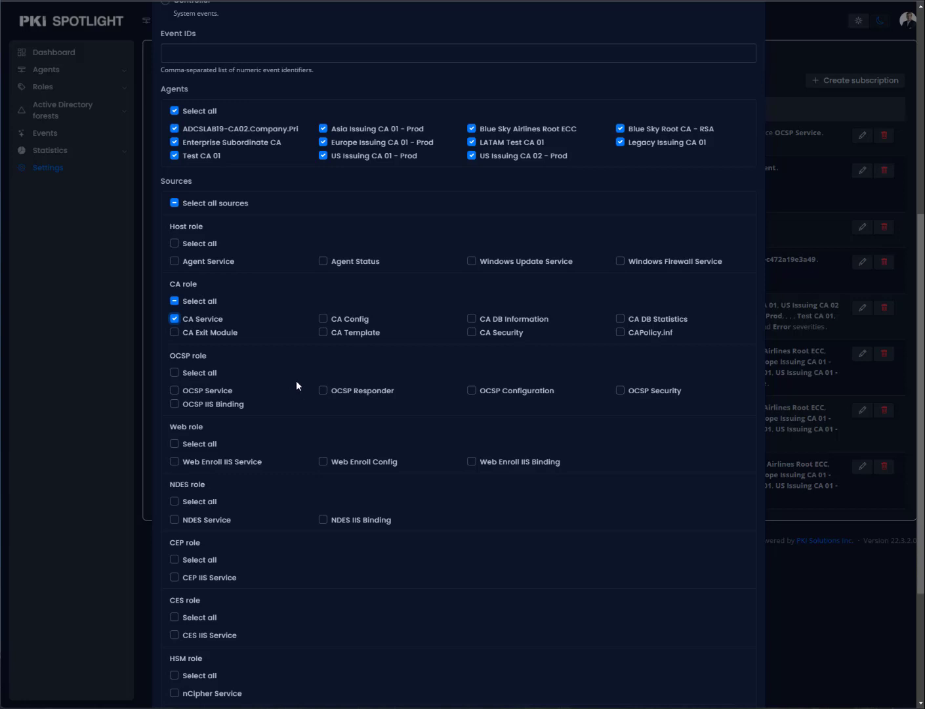
{"action": "mouse_move", "coordinate": [338, 399]}
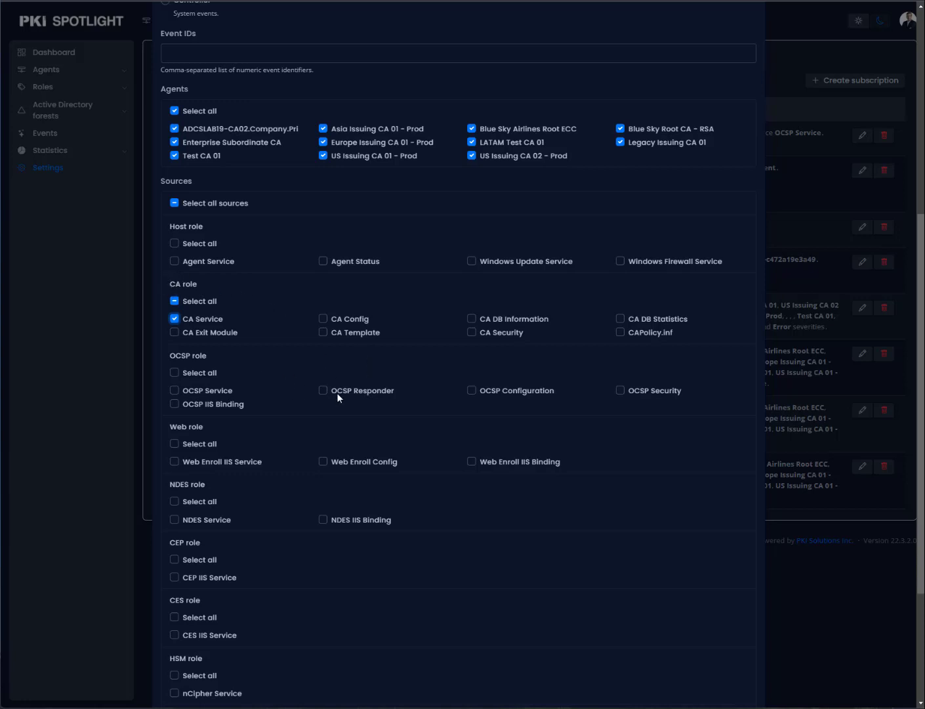
{"action": "scroll", "scroll_direction": "down", "scroll_amount": 3}
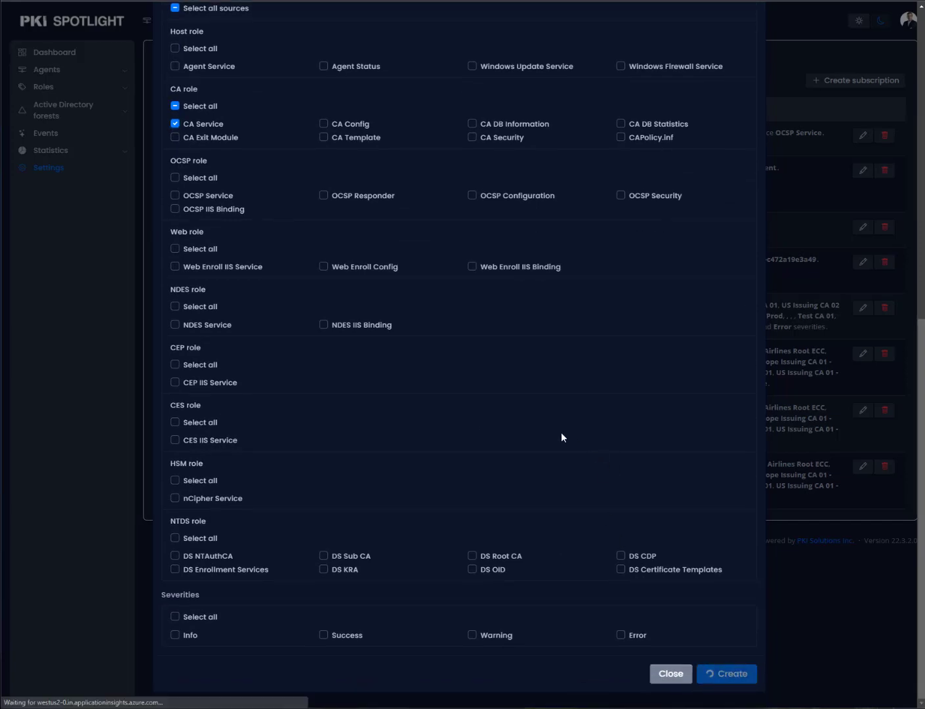
{"action": "left_click", "coordinate": [727, 673]}
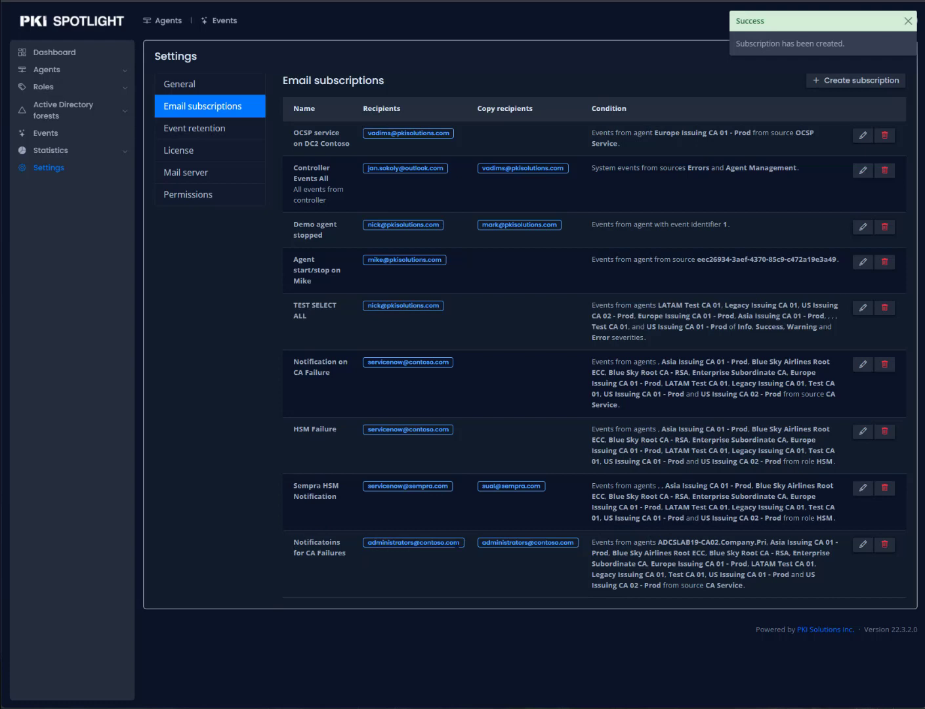
{"action": "mouse_move", "coordinate": [465, 542]}
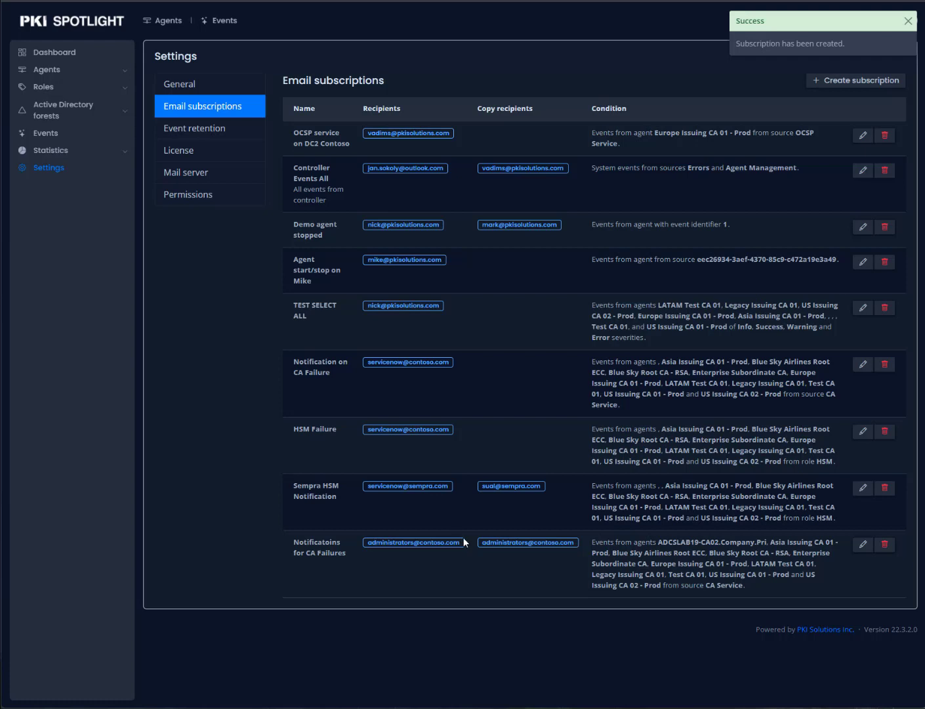
{"action": "mouse_move", "coordinate": [187, 194]}
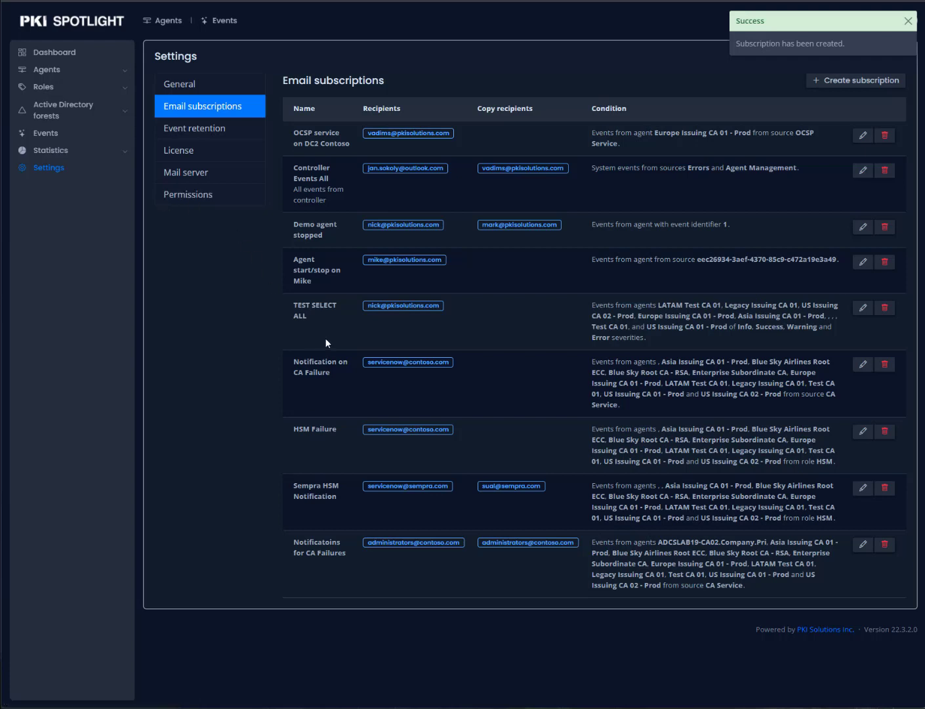
{"action": "mouse_move", "coordinate": [352, 215]}
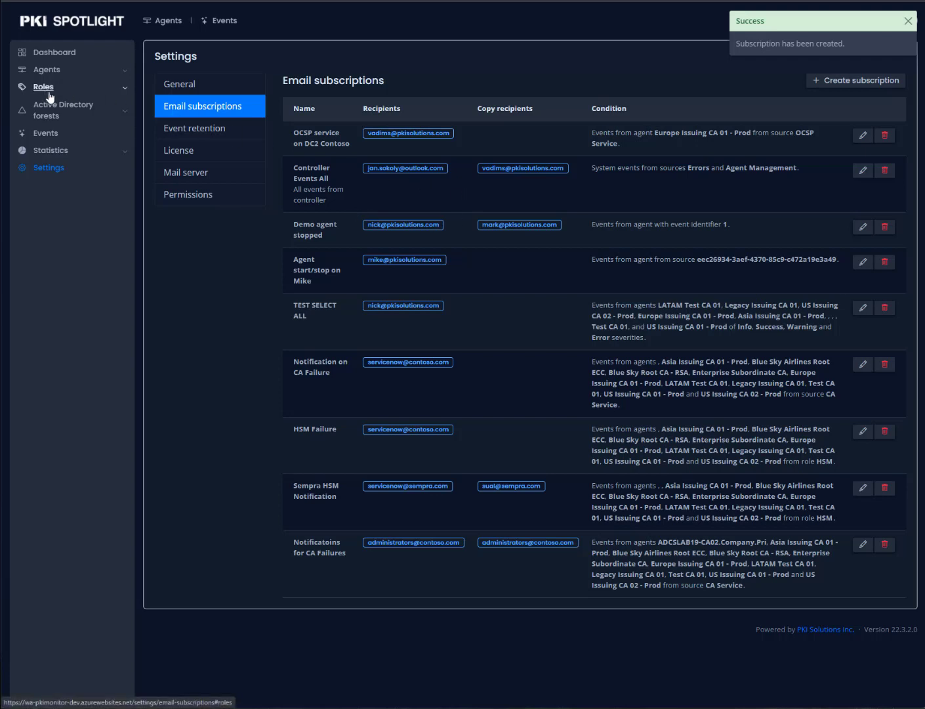
Show the HSM role's nCipher security worlds, then the nCipher HSM modules page for Europe Issuing CA 01
{"action": "left_click", "coordinate": [43, 87]}
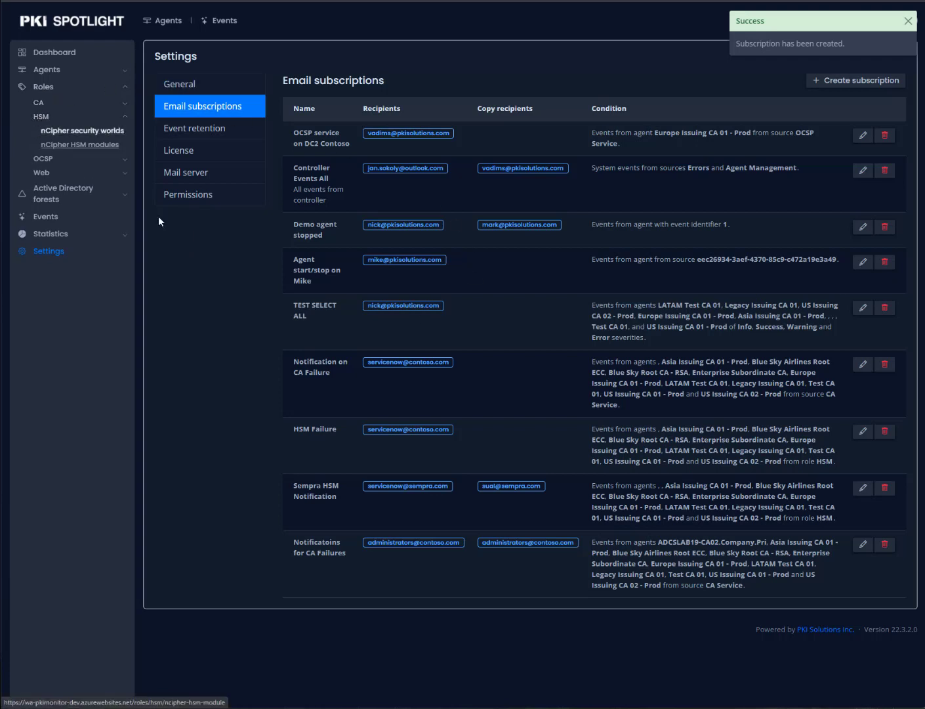
{"action": "left_click", "coordinate": [80, 130]}
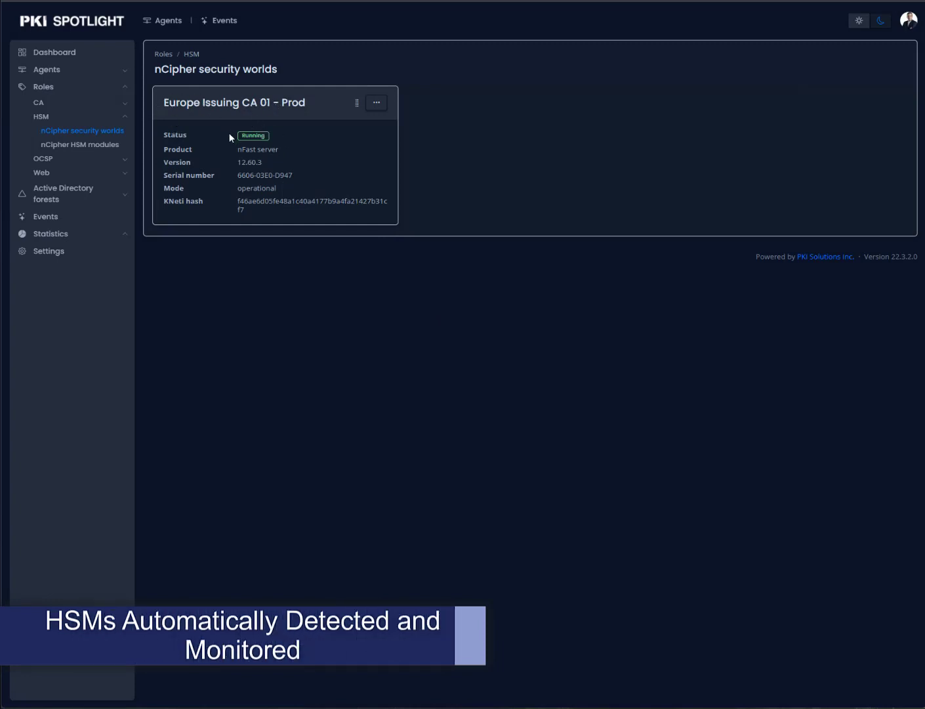
{"action": "mouse_move", "coordinate": [305, 192]}
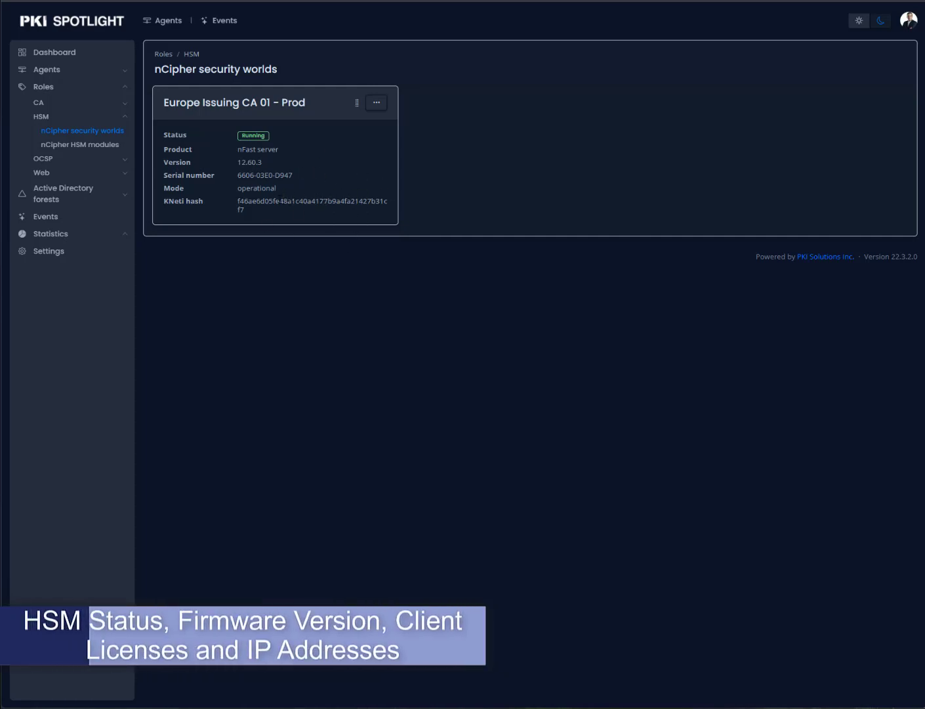
{"action": "left_click", "coordinate": [80, 144]}
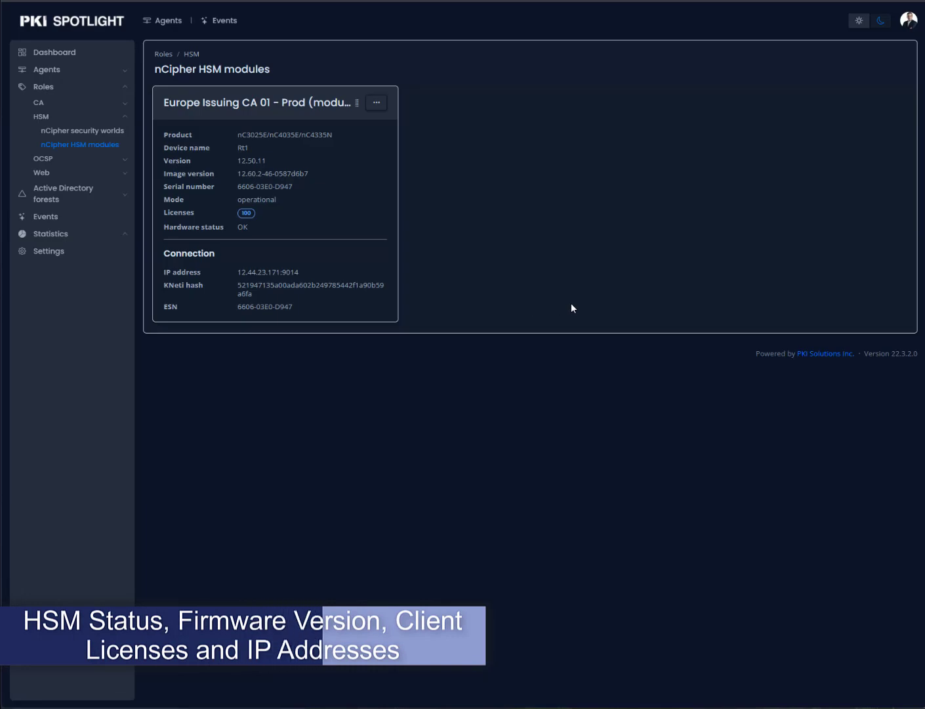
{"action": "mouse_move", "coordinate": [275, 235]}
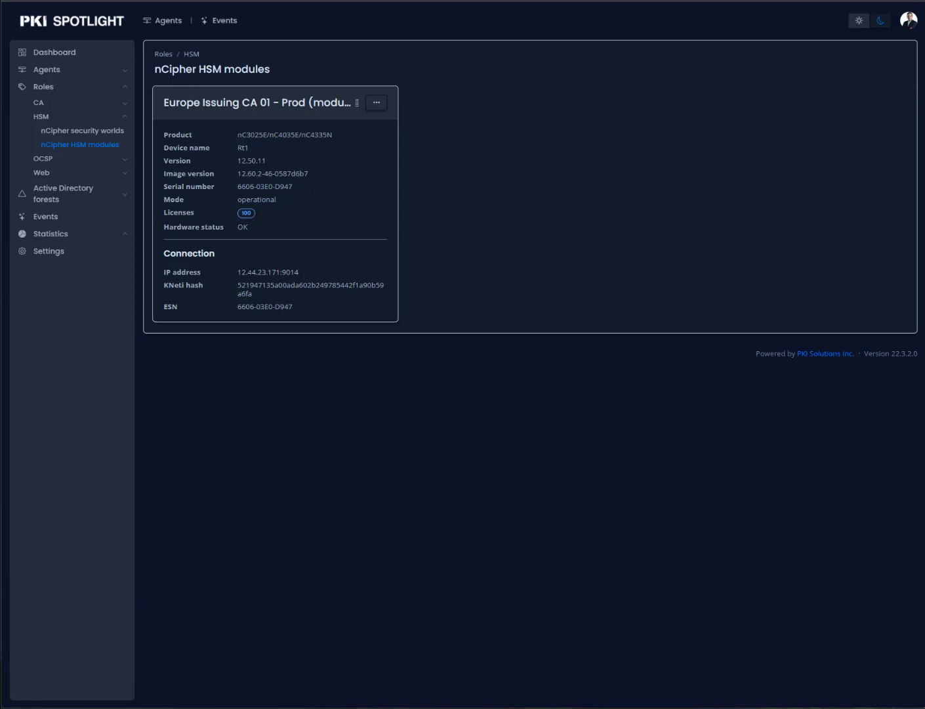
{"action": "mouse_move", "coordinate": [251, 105]}
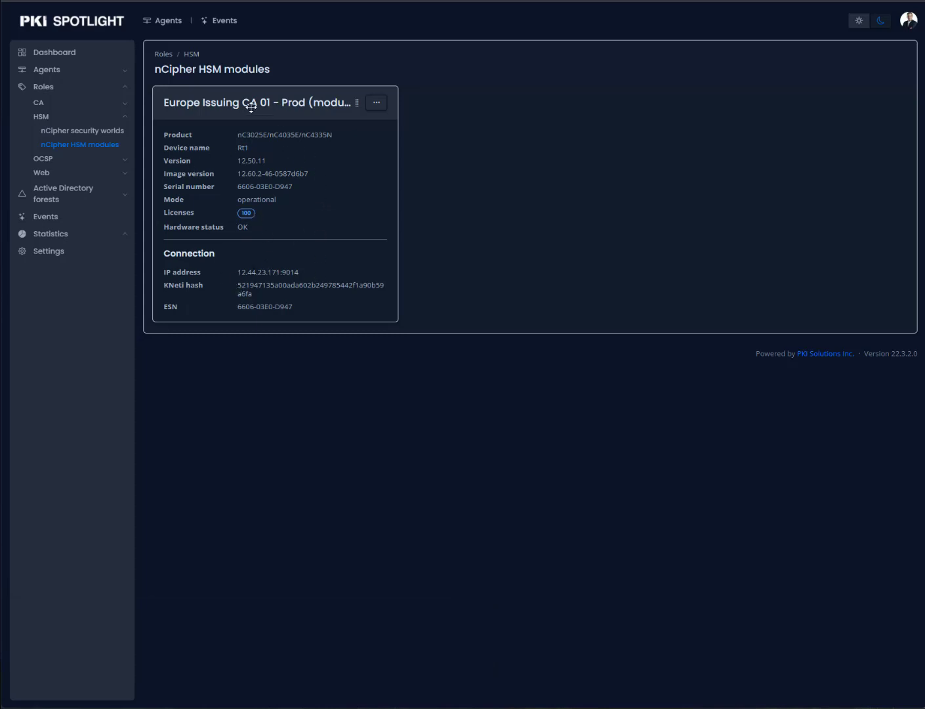
{"action": "mouse_move", "coordinate": [242, 251]}
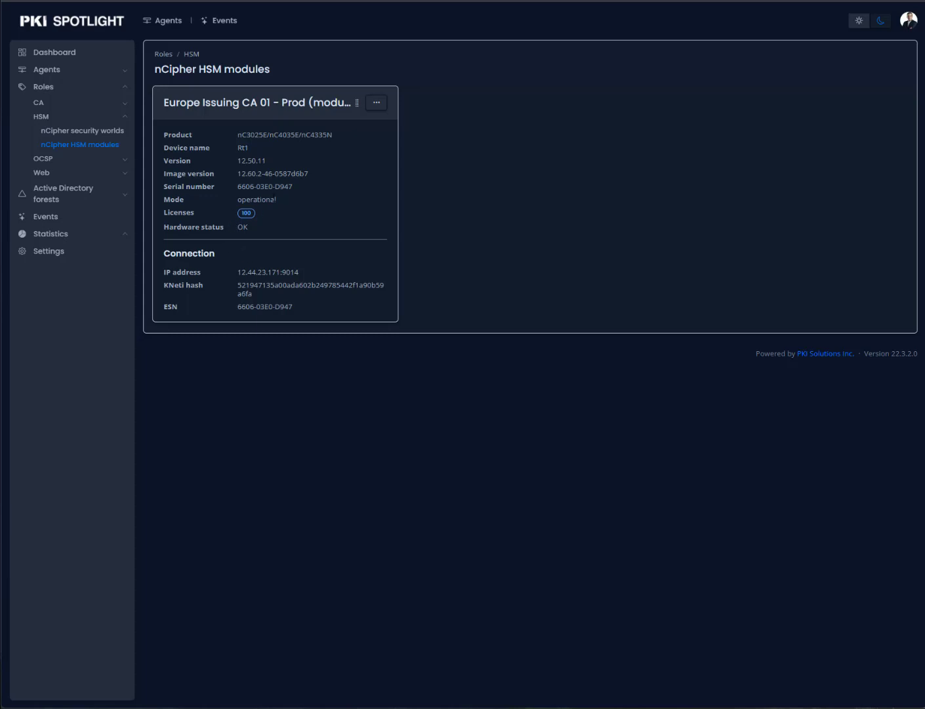
Show the OCSP role's General information page with status cards for the seven CAs
{"action": "left_click", "coordinate": [42, 158]}
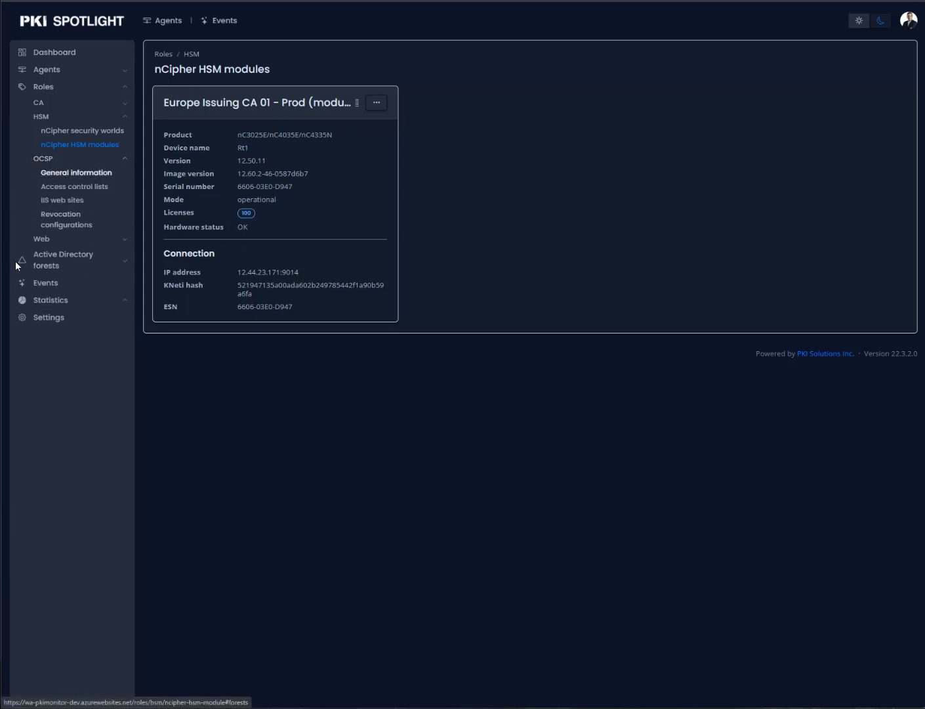
{"action": "left_click", "coordinate": [76, 144]}
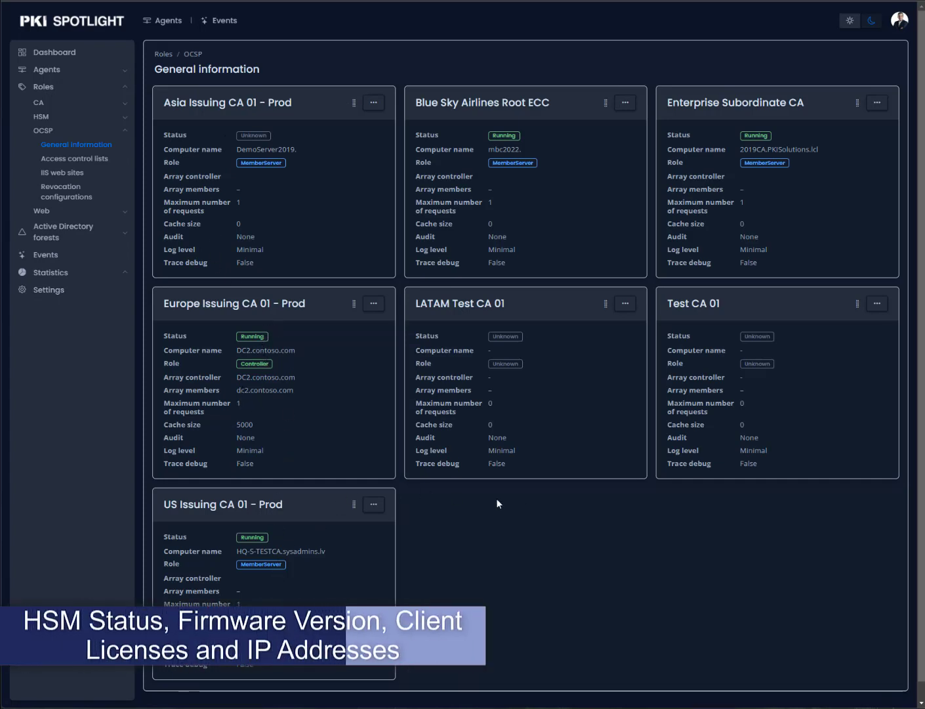
{"action": "mouse_move", "coordinate": [553, 328]}
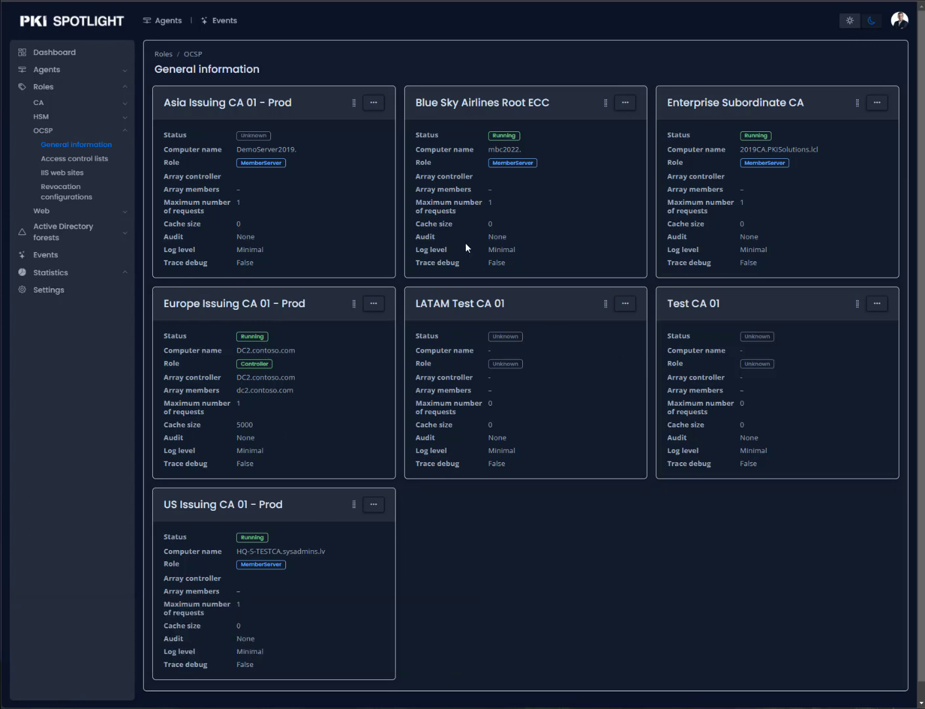
{"action": "mouse_move", "coordinate": [46, 70]}
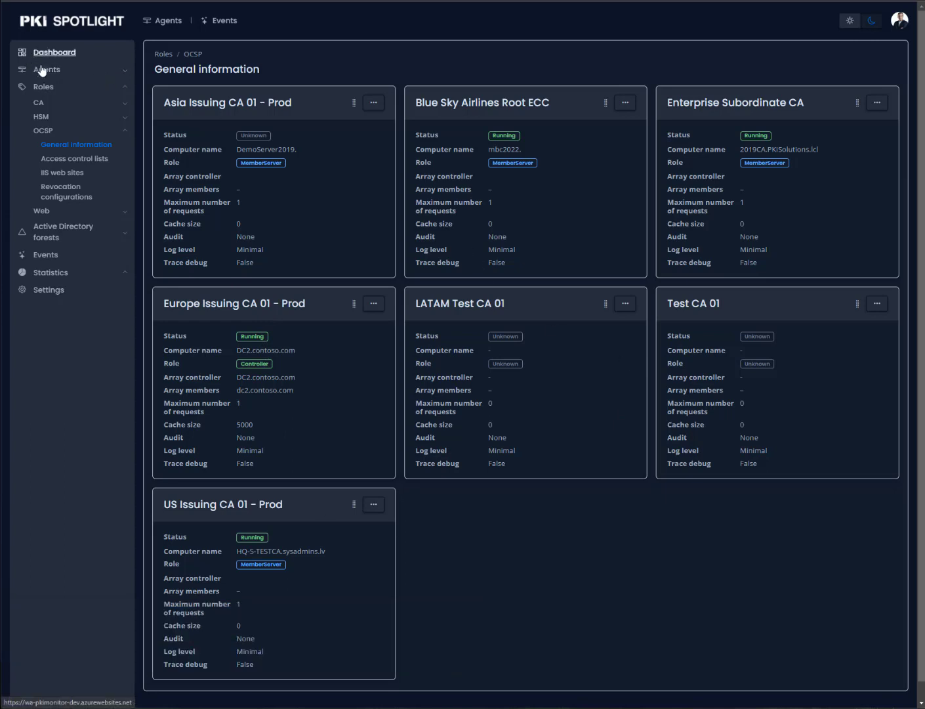
Return to the All agents overview listing the eleven agents with host, OS and version
{"action": "left_click", "coordinate": [47, 70]}
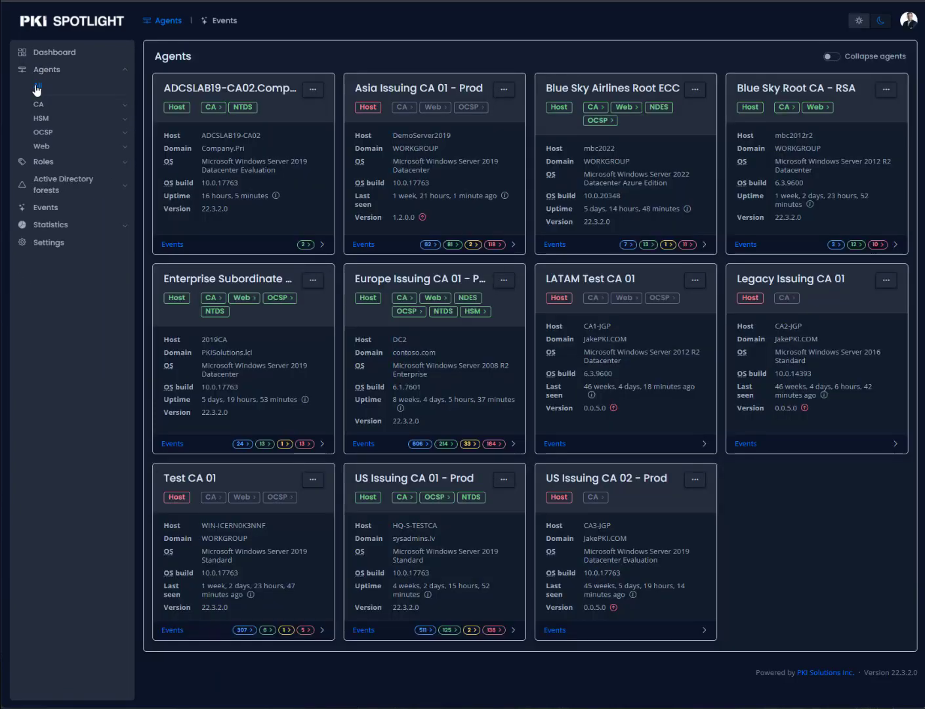
{"action": "left_click", "coordinate": [48, 69]}
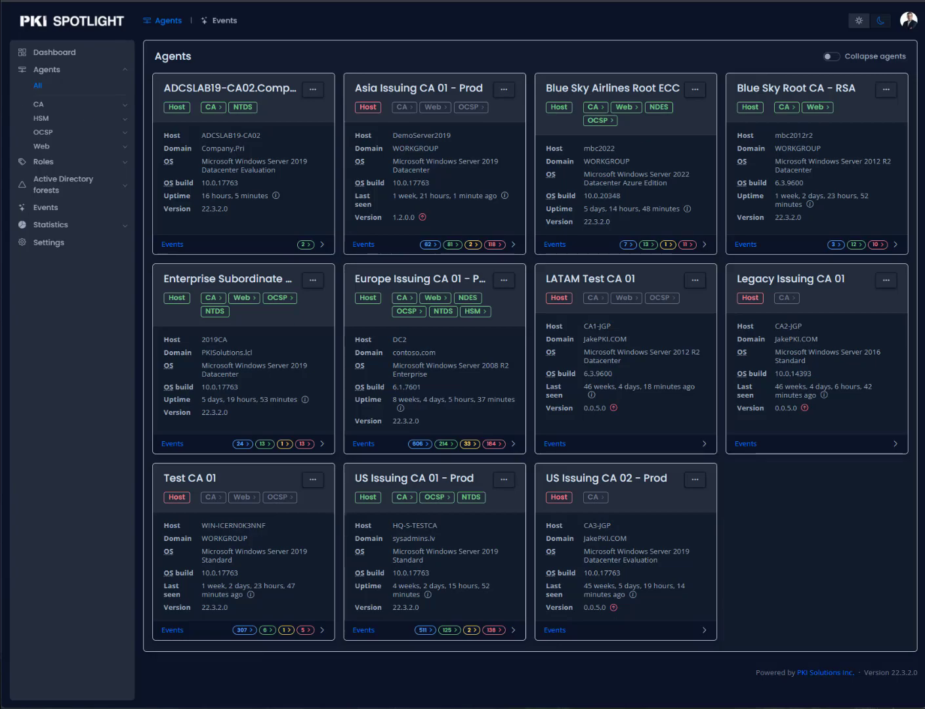